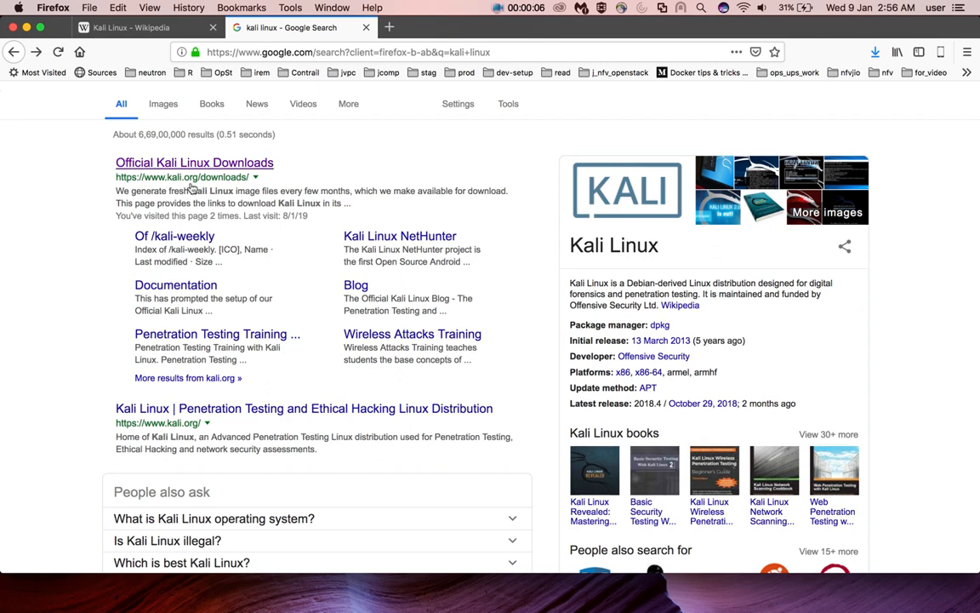
mouse_move(242, 189)
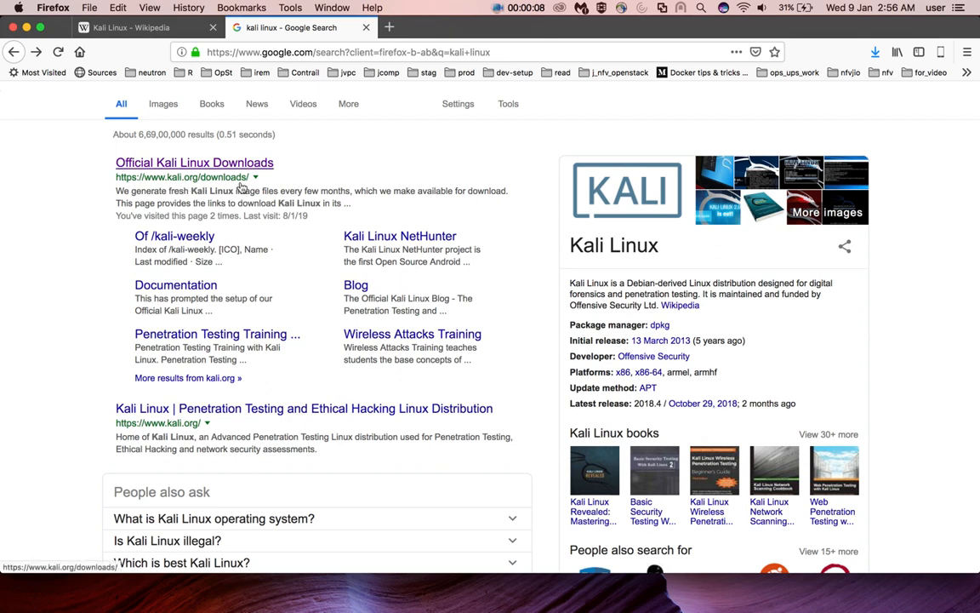
- Save the Kali Linux Light 64 Bit ISO from the official downloads page via HTTP
left_click(194, 161)
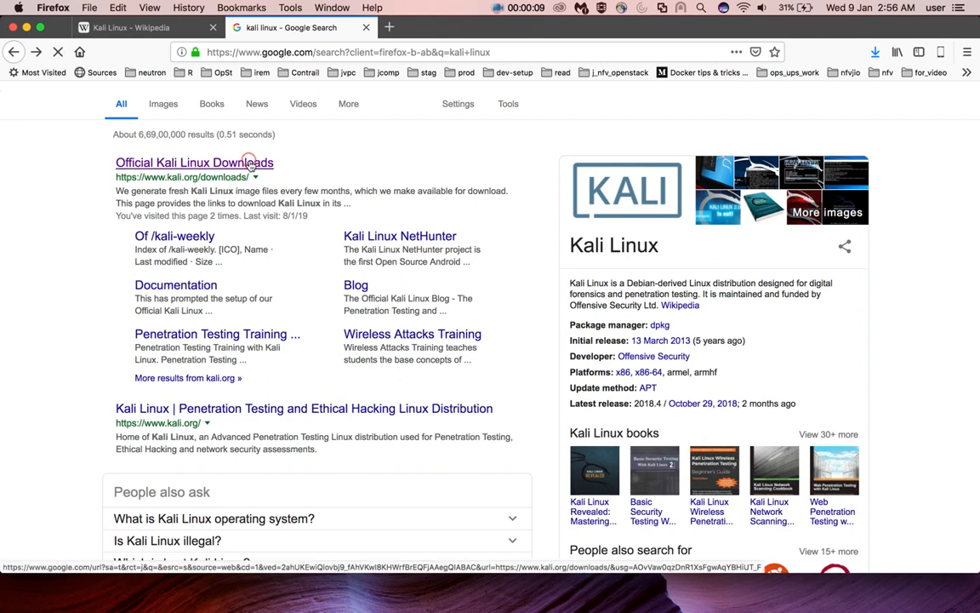
left_click(194, 163)
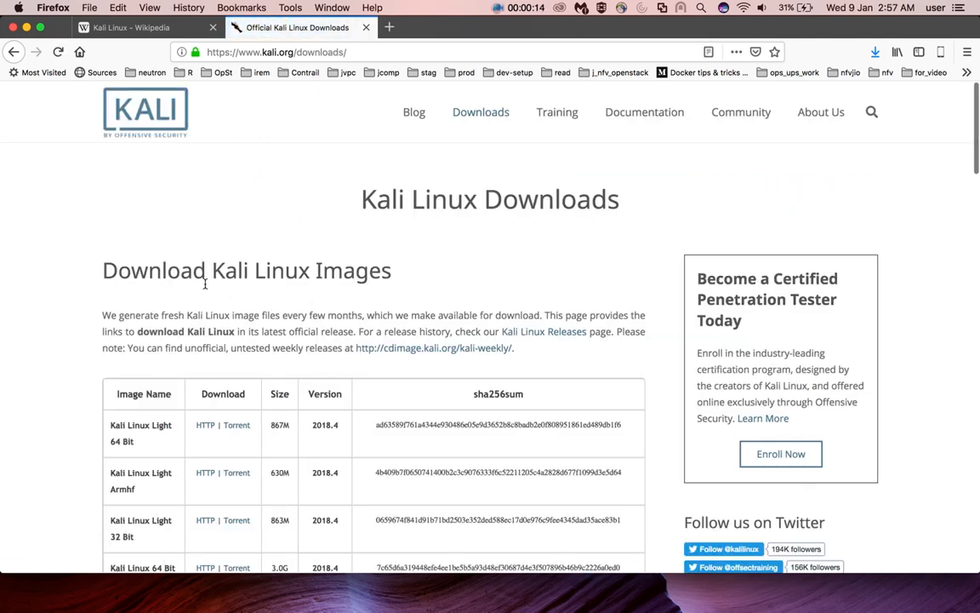
mouse_move(434, 293)
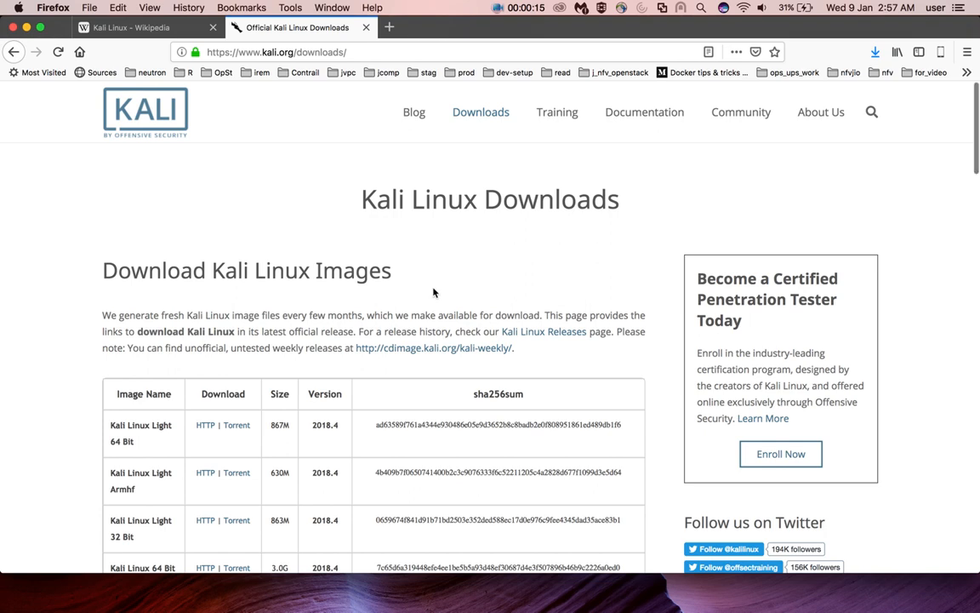
scroll("down", 3)
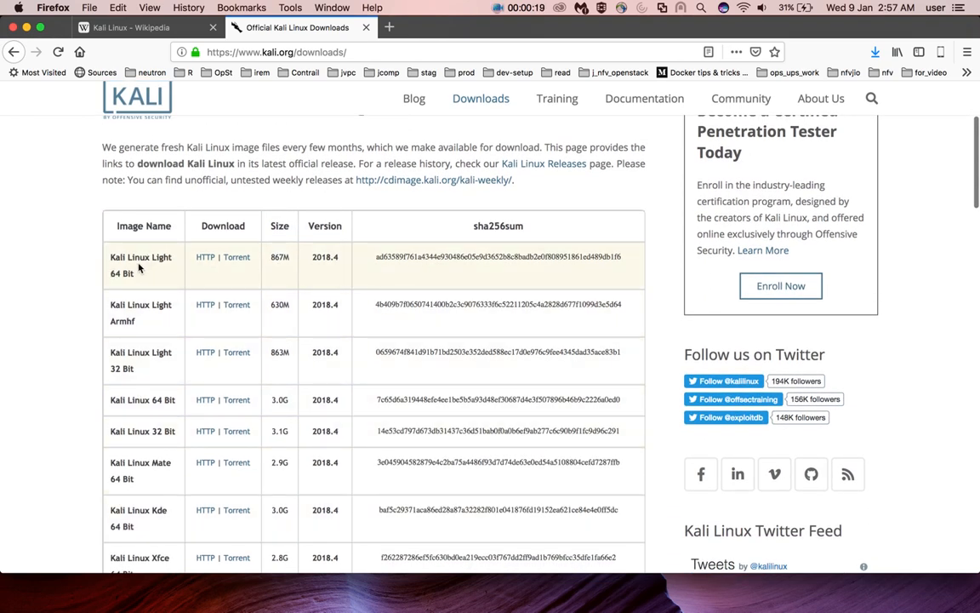
mouse_move(204, 255)
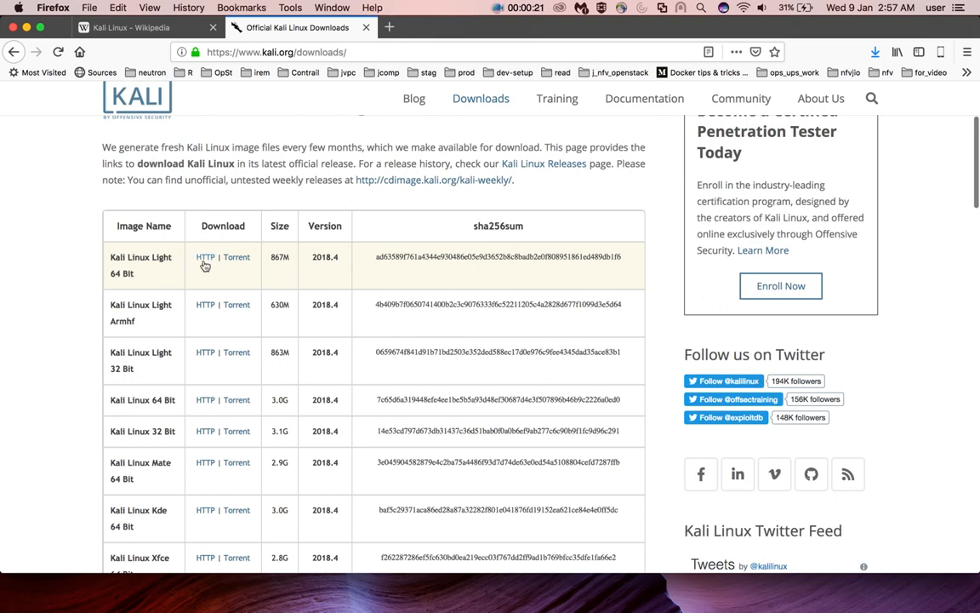
mouse_move(204, 256)
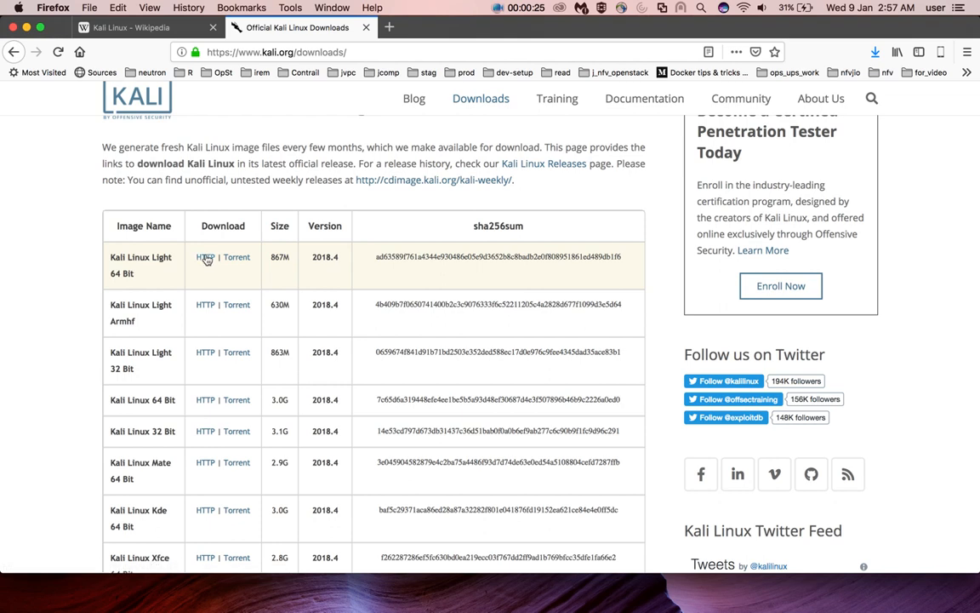
left_click(204, 257)
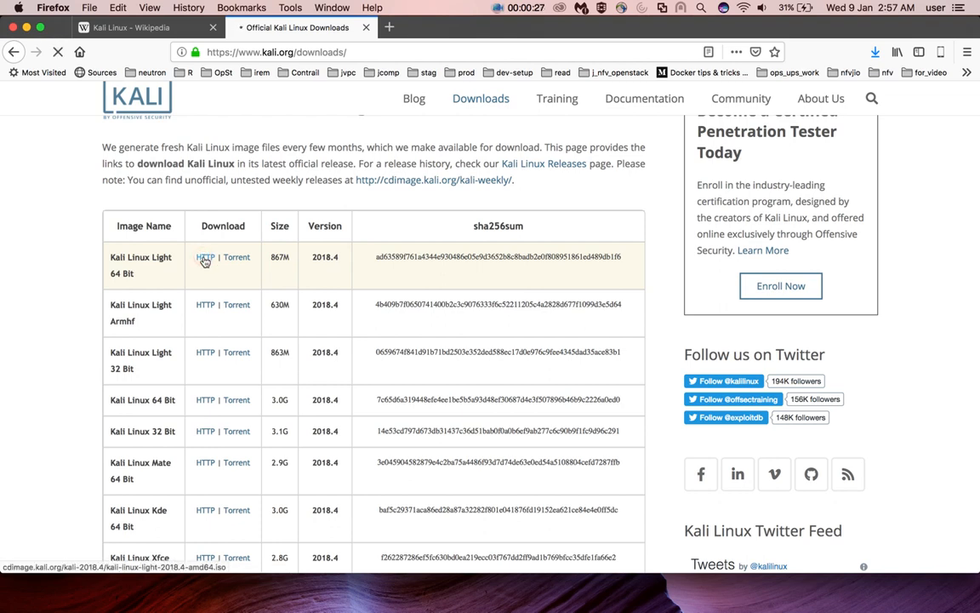
left_click(205, 257)
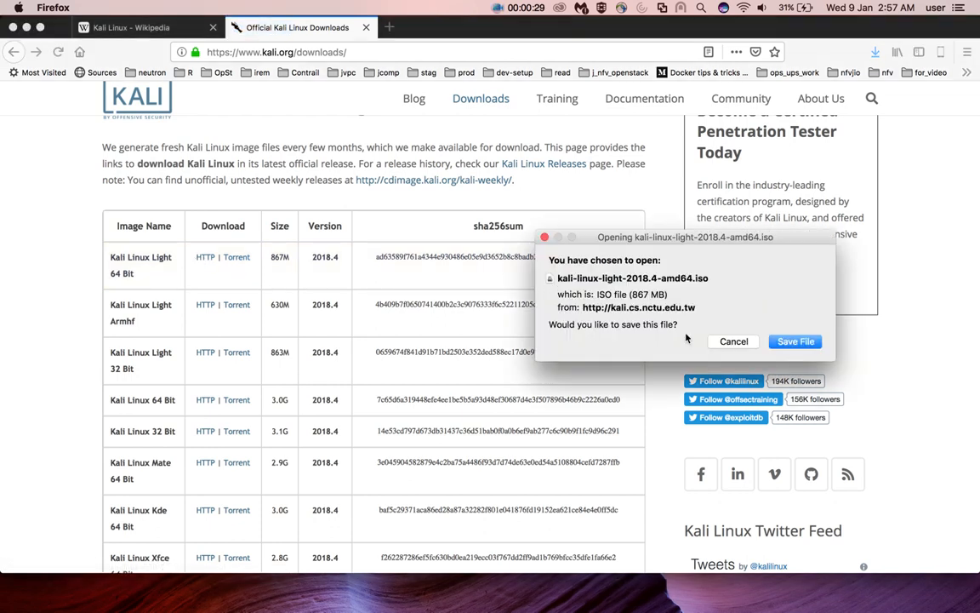
mouse_move(734, 341)
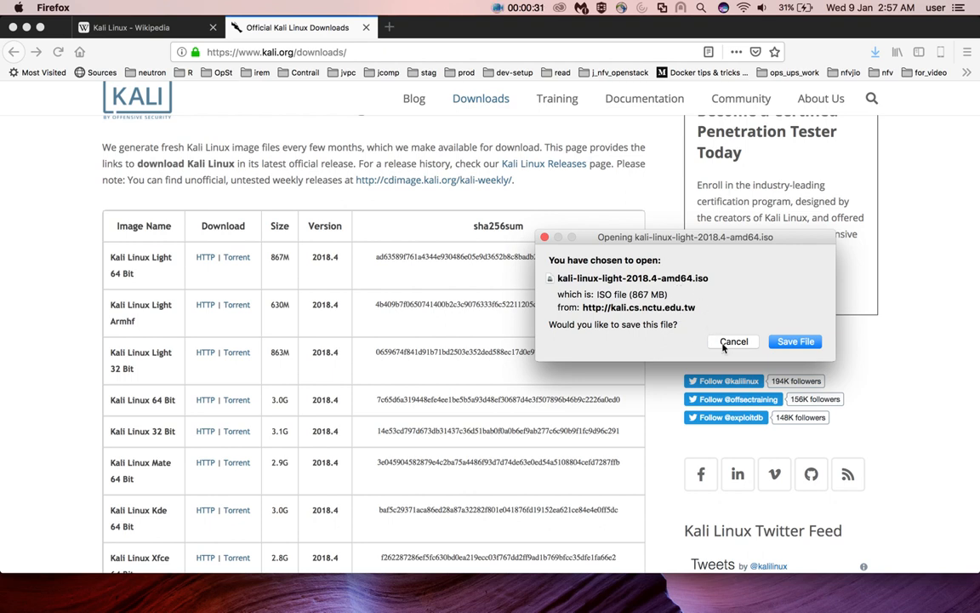
mouse_move(810, 356)
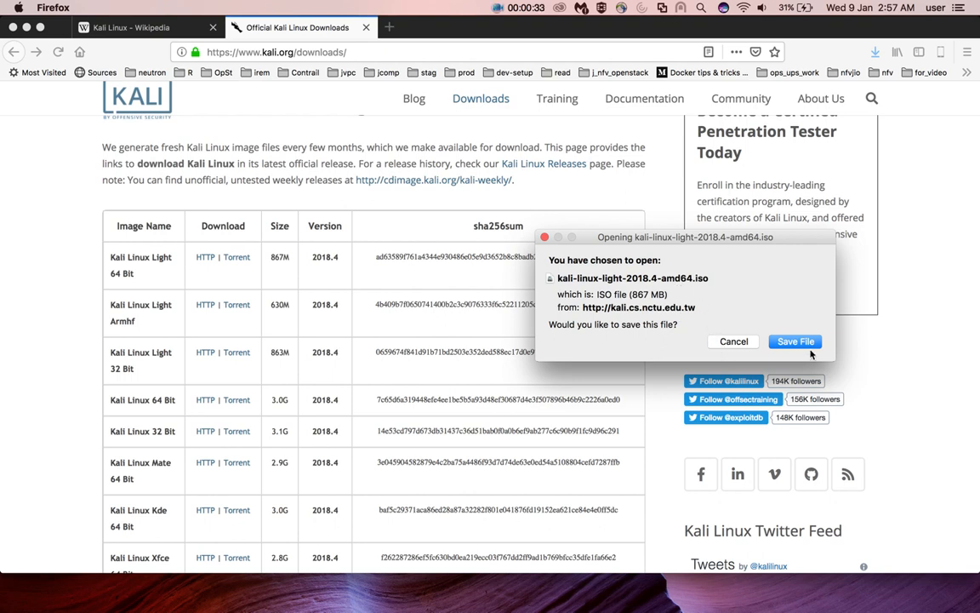
left_click(795, 340)
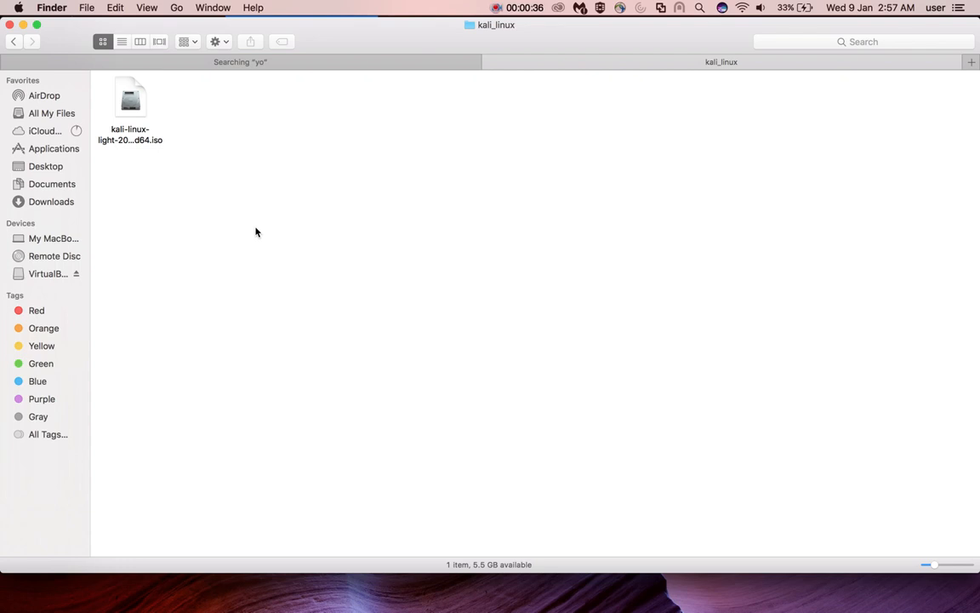
mouse_move(147, 111)
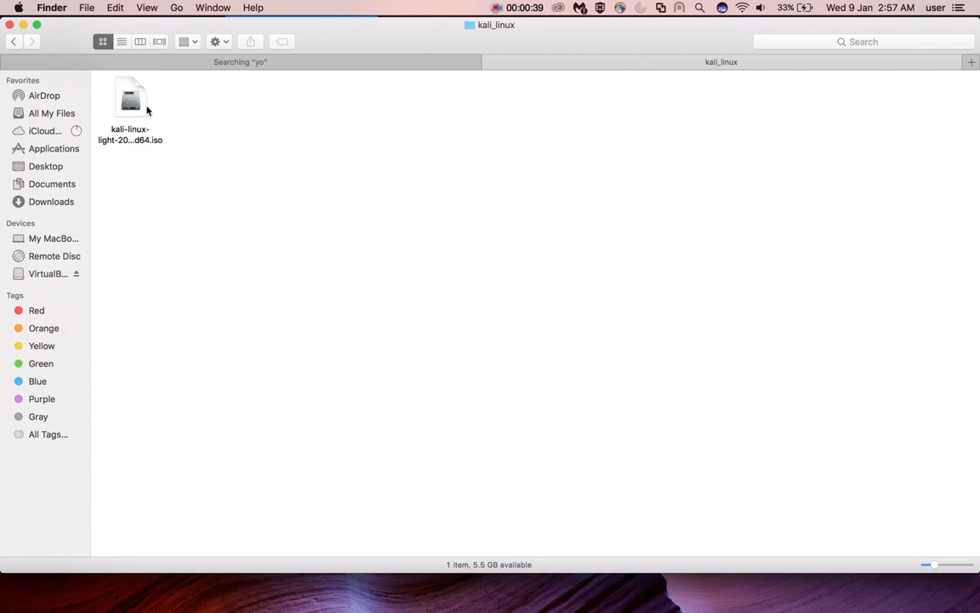
left_click(123, 41)
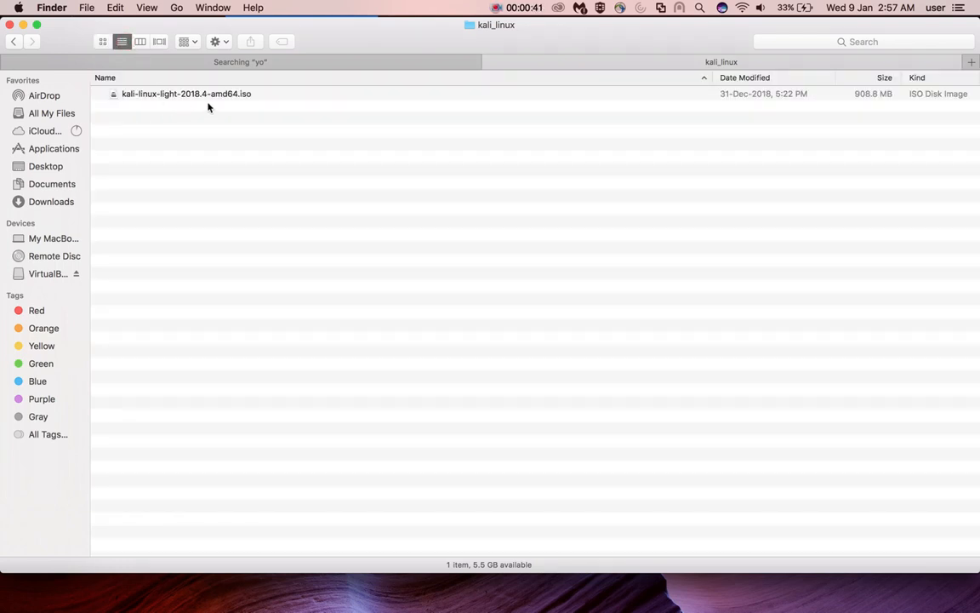
mouse_move(889, 99)
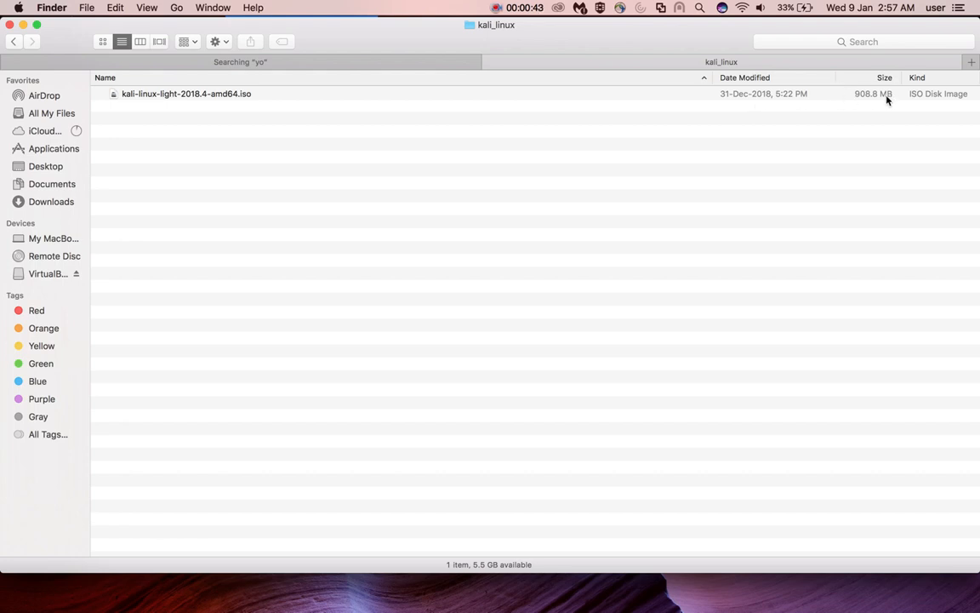
mouse_move(98, 56)
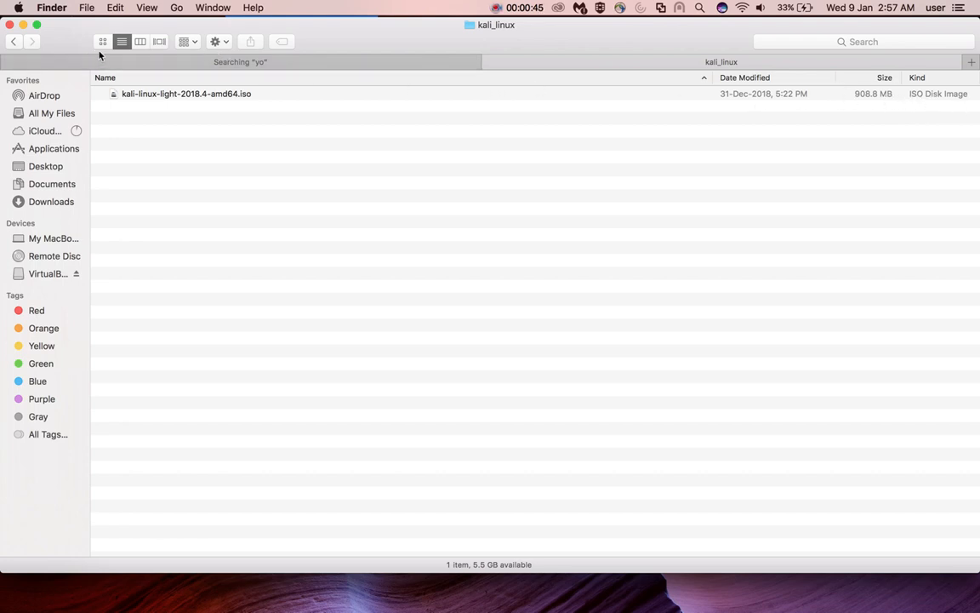
left_click(102, 41)
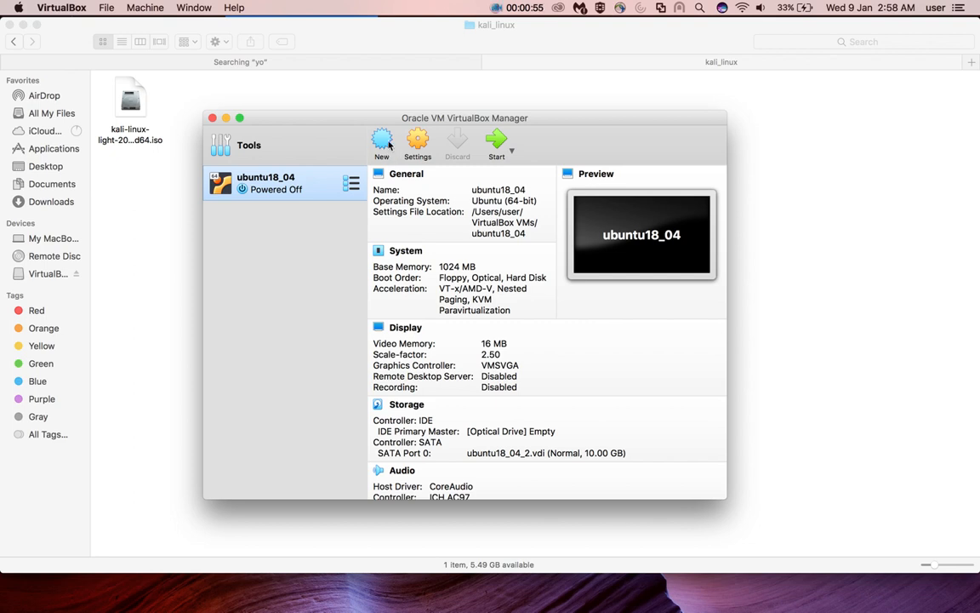
- Create a new VM named kali_linux with type Linux and version Debian (64-bit)
left_click(381, 139)
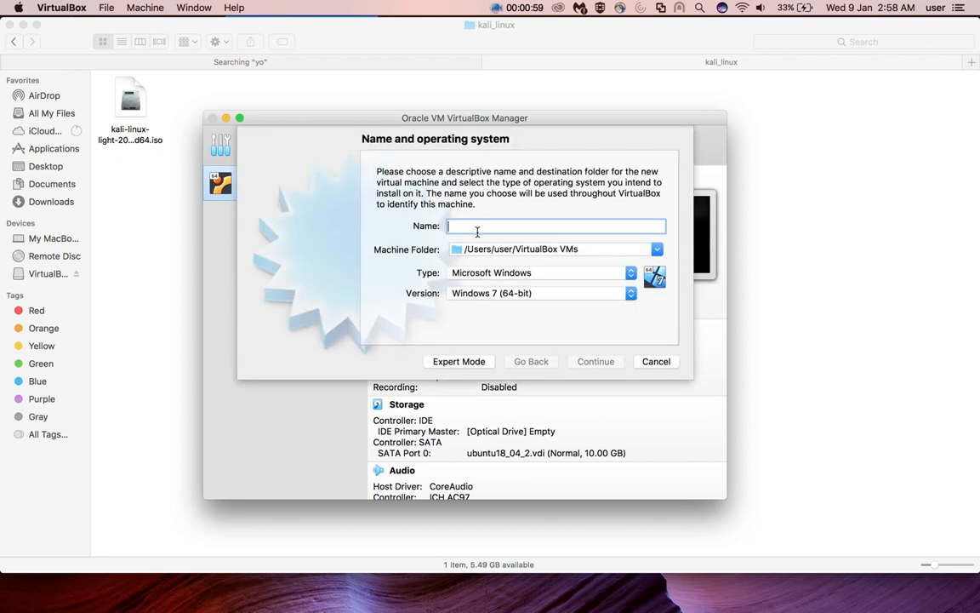
type("k")
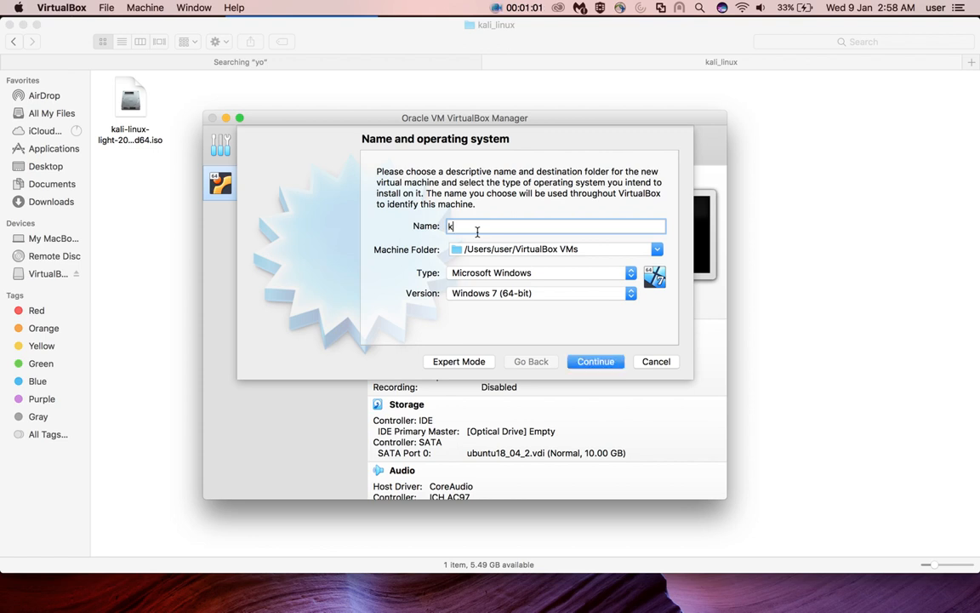
type("ali_linux")
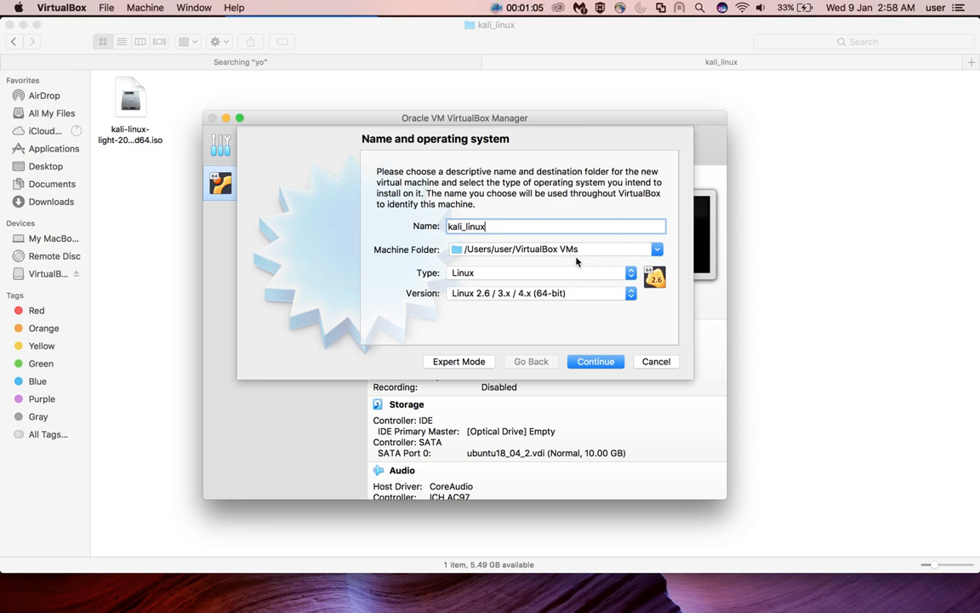
mouse_move(425, 255)
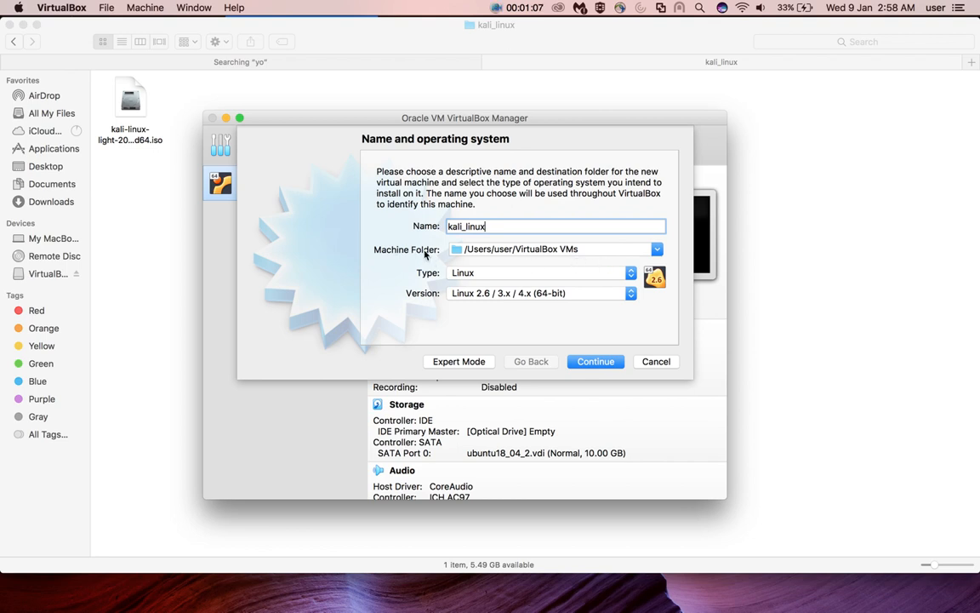
mouse_move(531, 260)
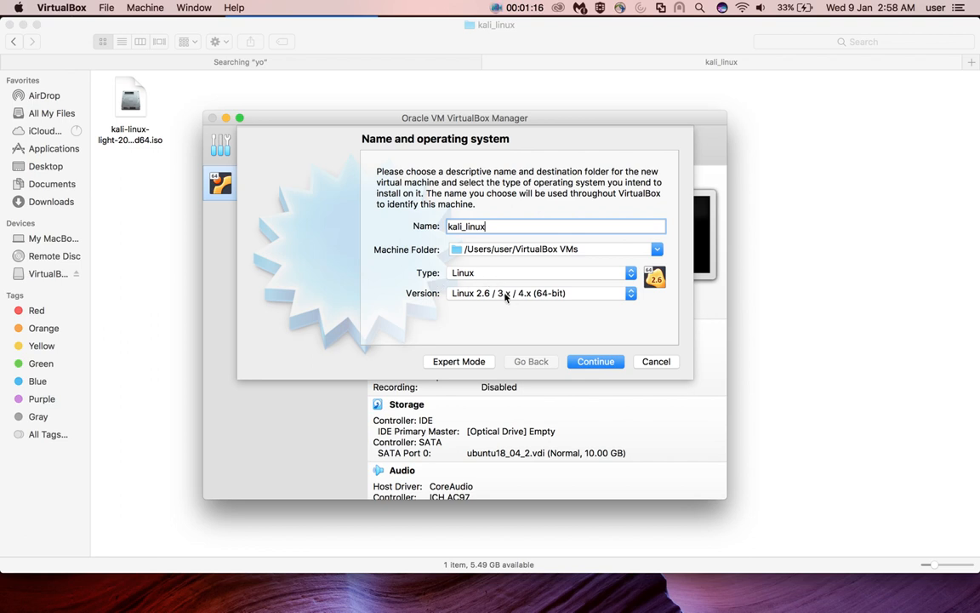
left_click(630, 293)
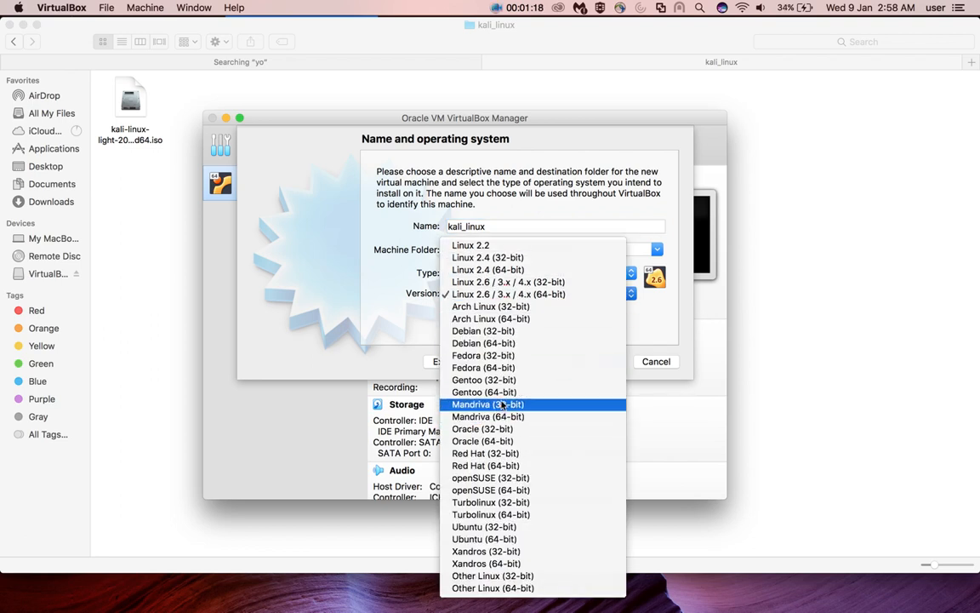
mouse_move(490, 490)
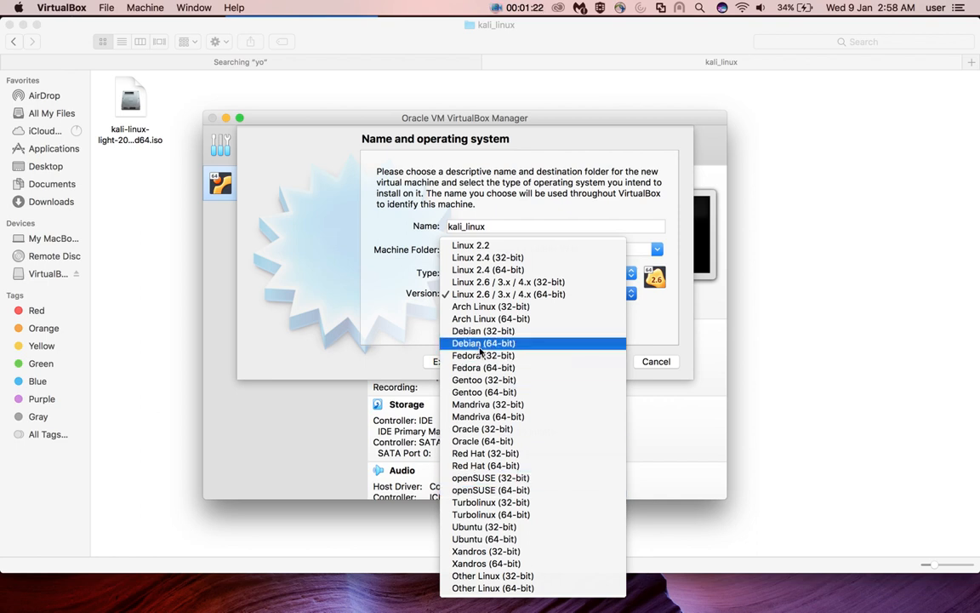
left_click(483, 344)
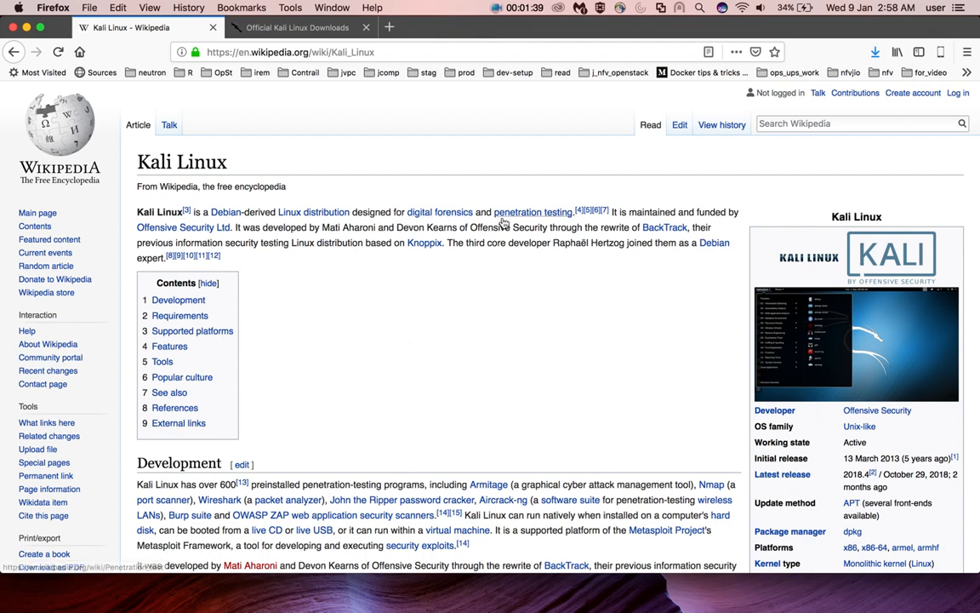
mouse_move(533, 211)
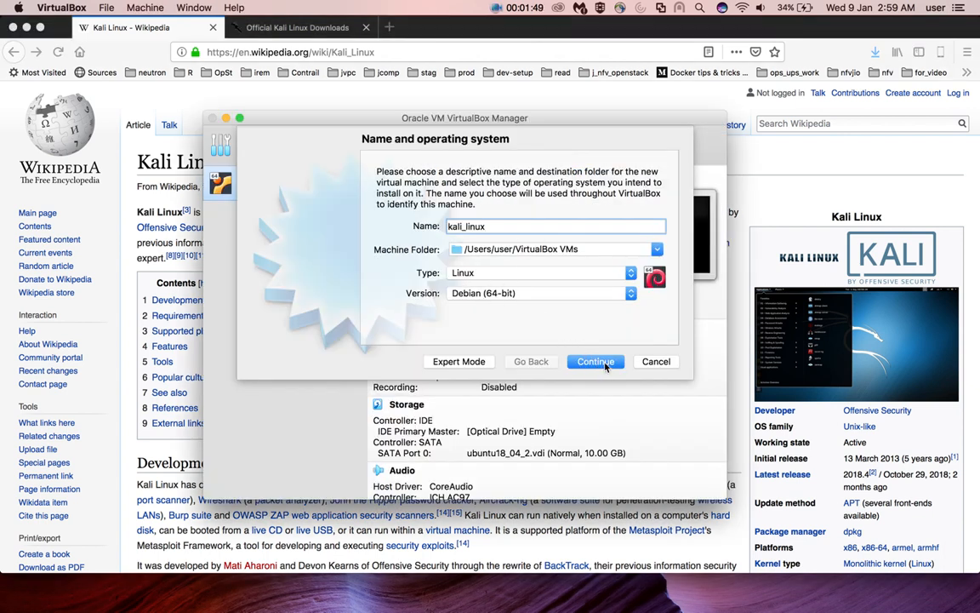
- Accept the name and set 3092 MB of memory, reaching the hard disk step
left_click(595, 361)
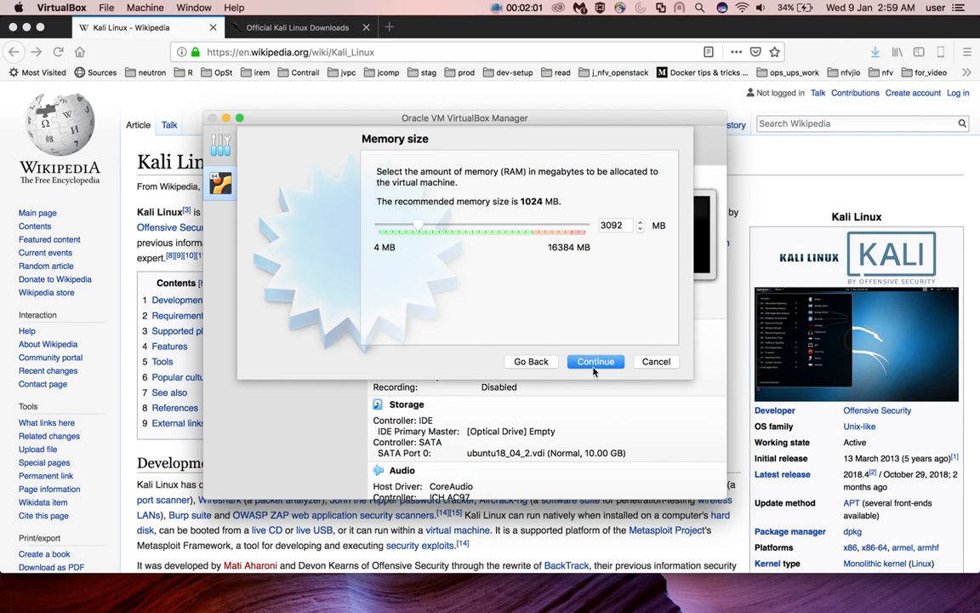
left_click(596, 361)
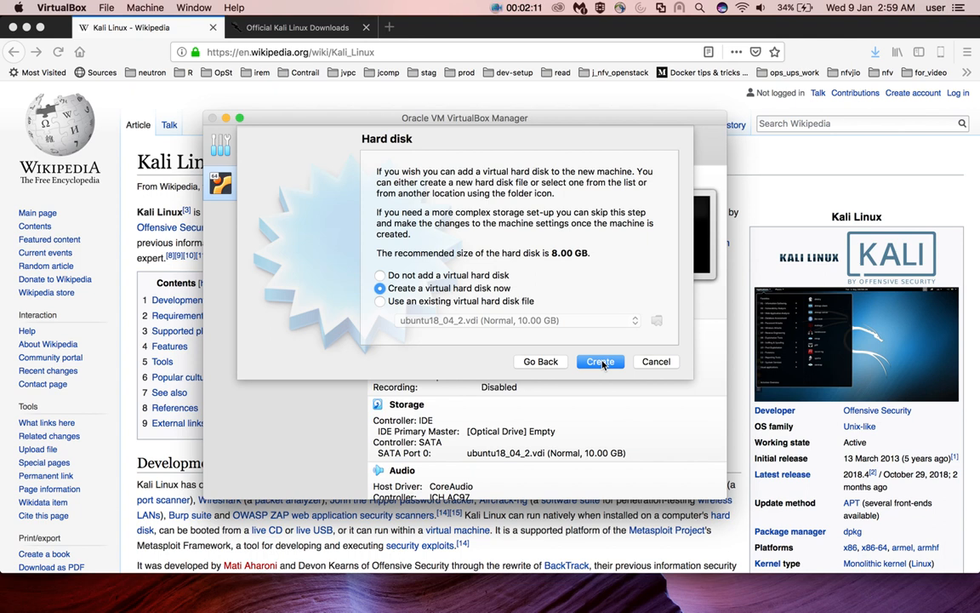
- Configure a dynamically allocated VDI disk named kali_linux sized about 10.93 GB
left_click(599, 361)
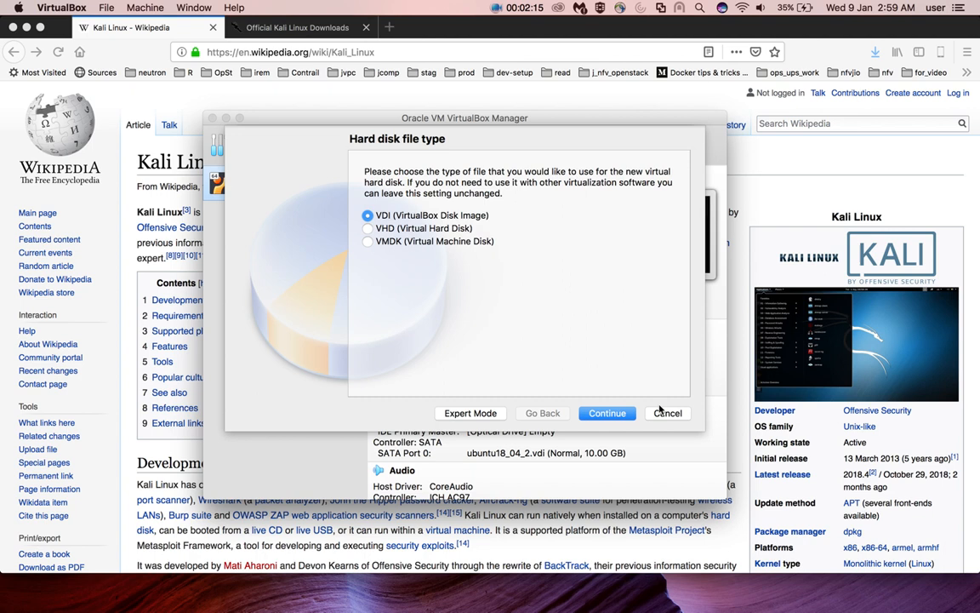
mouse_move(405, 153)
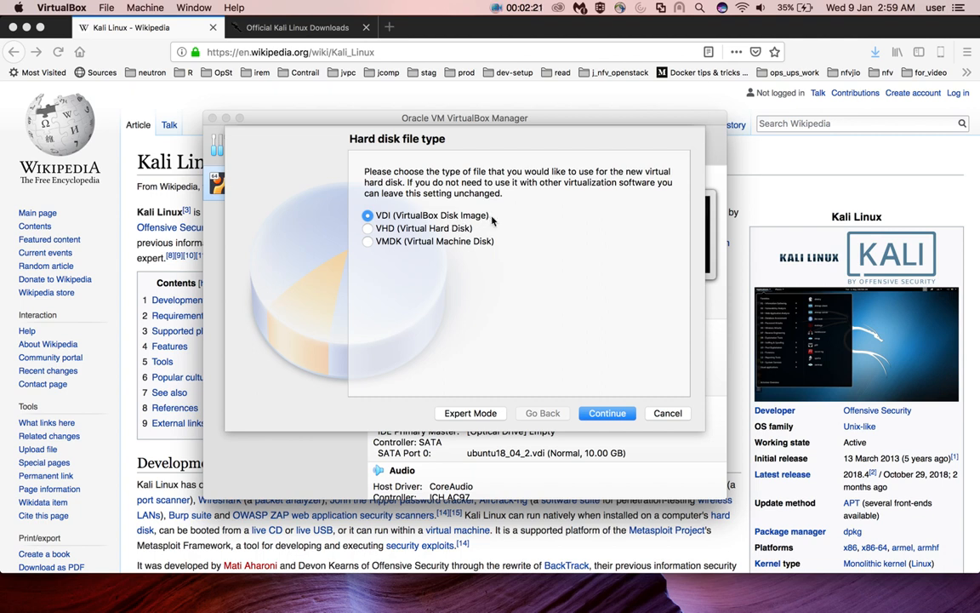
mouse_move(390, 257)
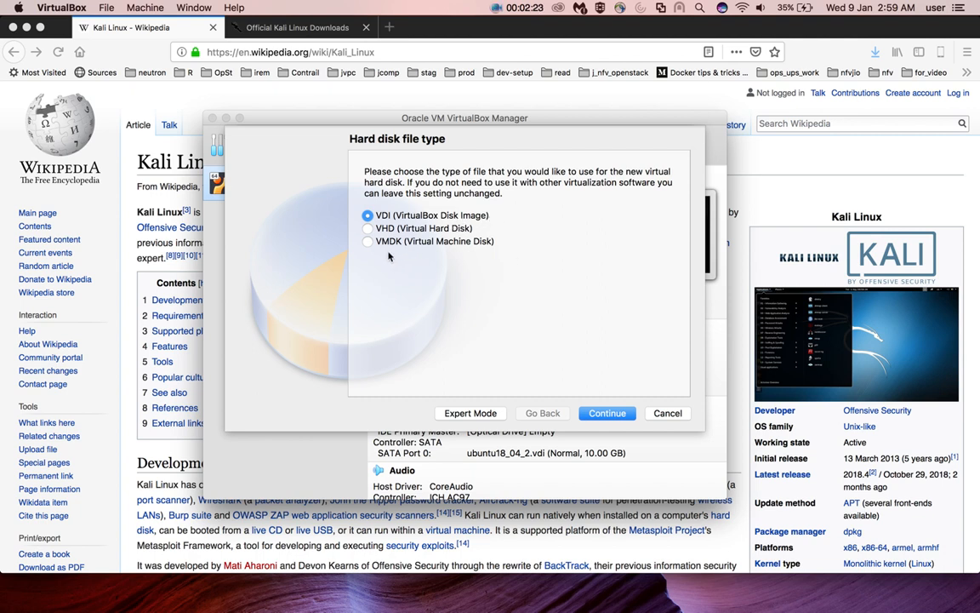
mouse_move(425, 250)
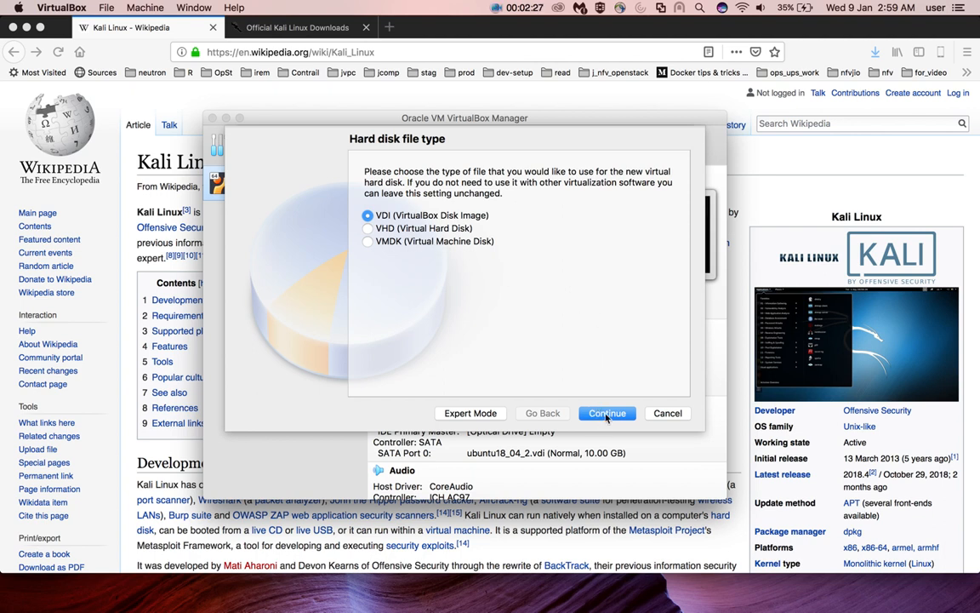
left_click(606, 414)
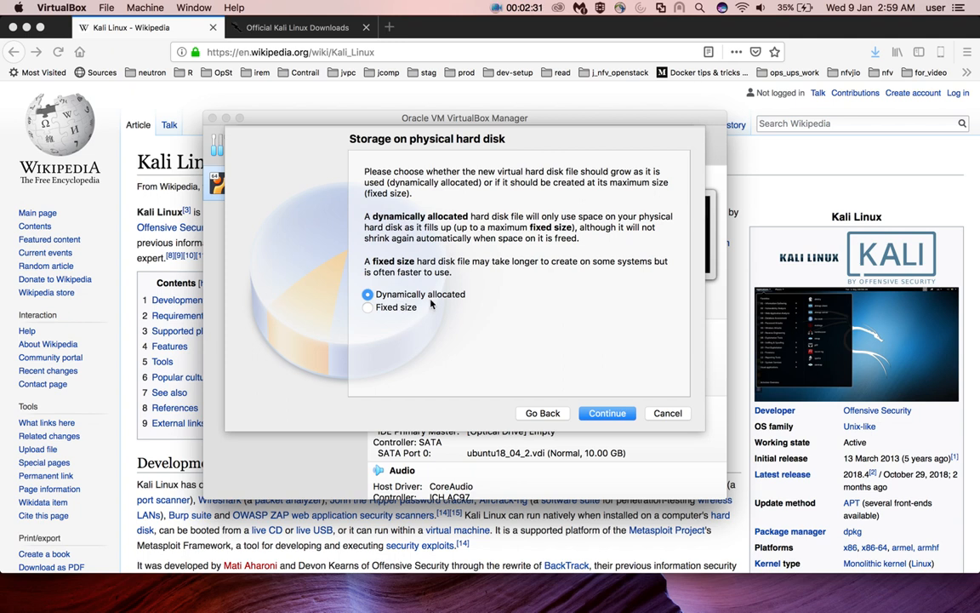
mouse_move(643, 417)
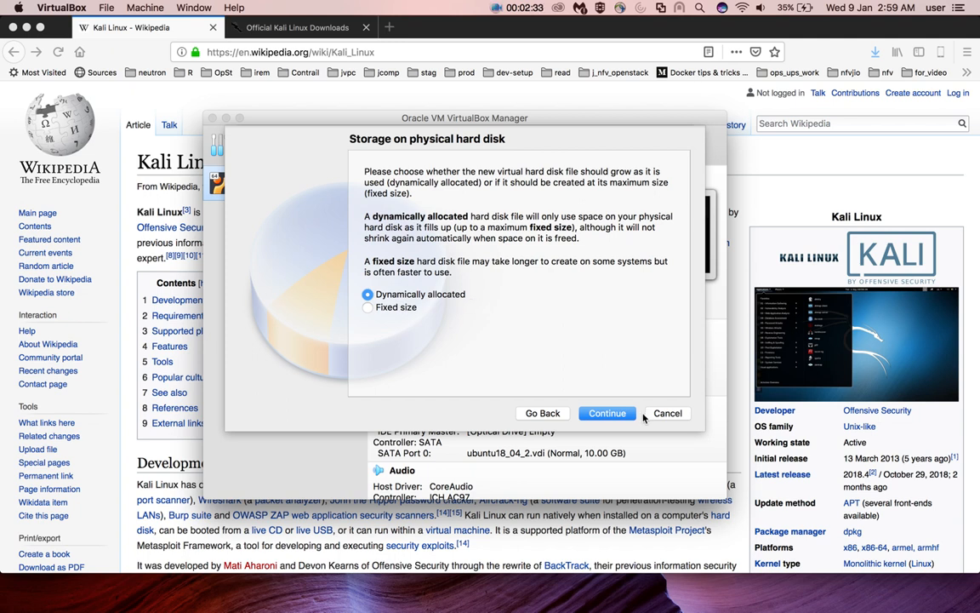
left_click(606, 413)
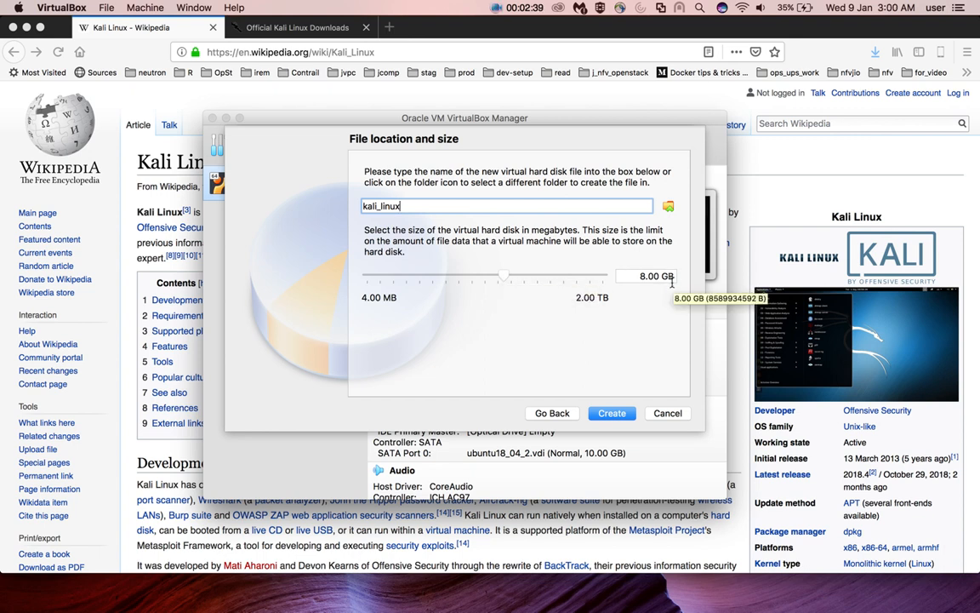
left_click_drag(504, 276, 502, 275)
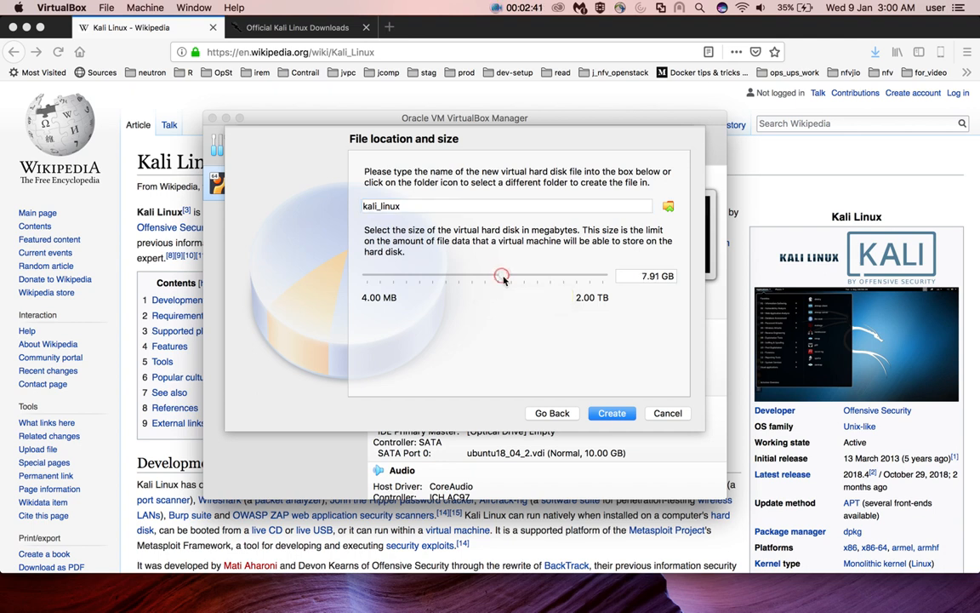
left_click_drag(502, 276, 508, 275)
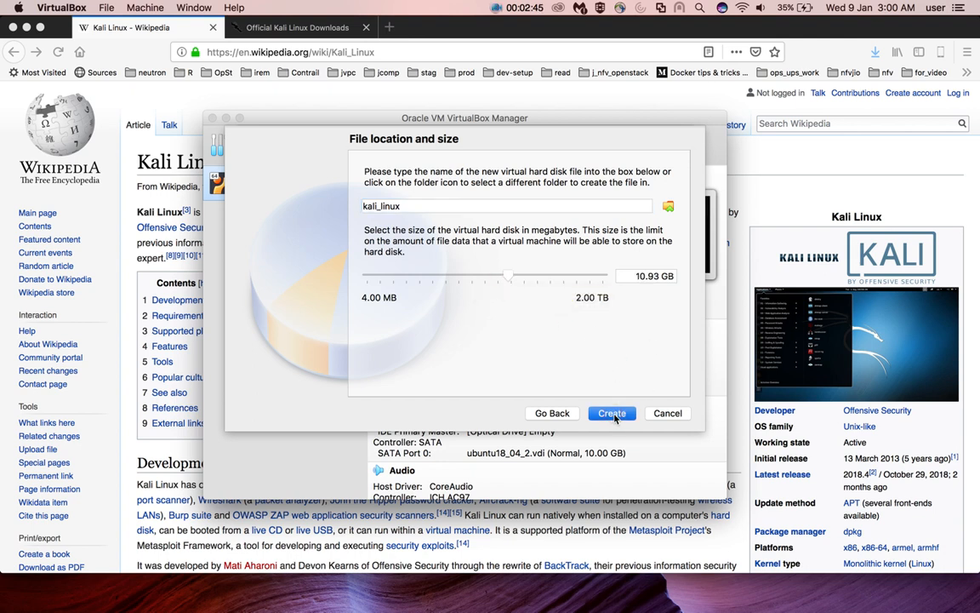
- Create the kali_linux VM and review its kali_linux.vdi disk in Storage settings
left_click(611, 414)
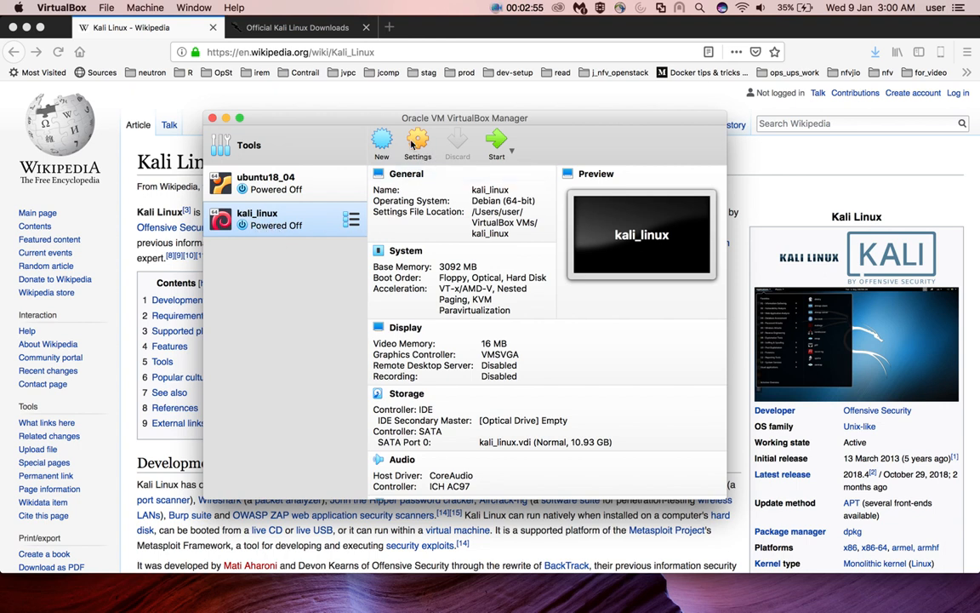
left_click(417, 139)
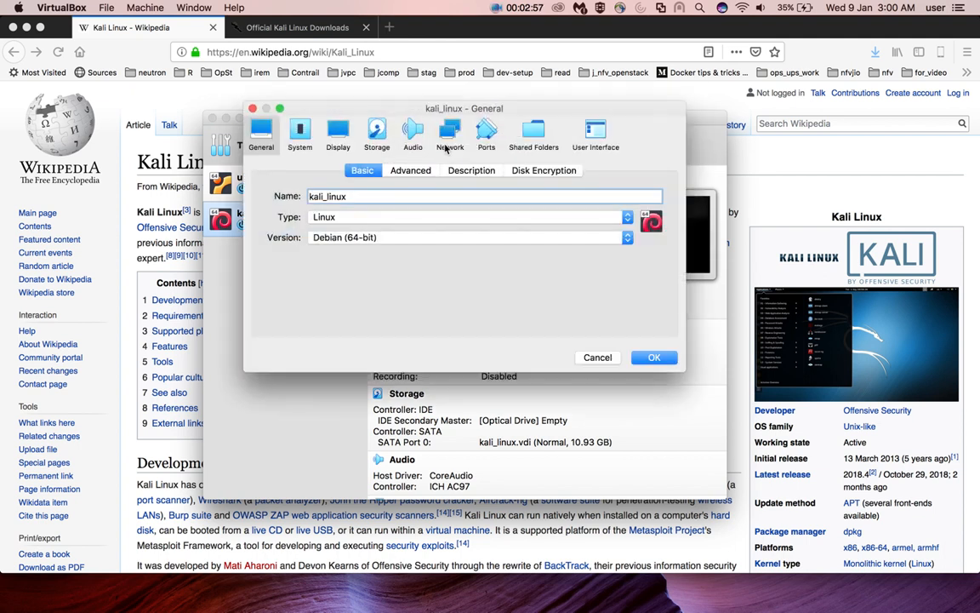
left_click(376, 133)
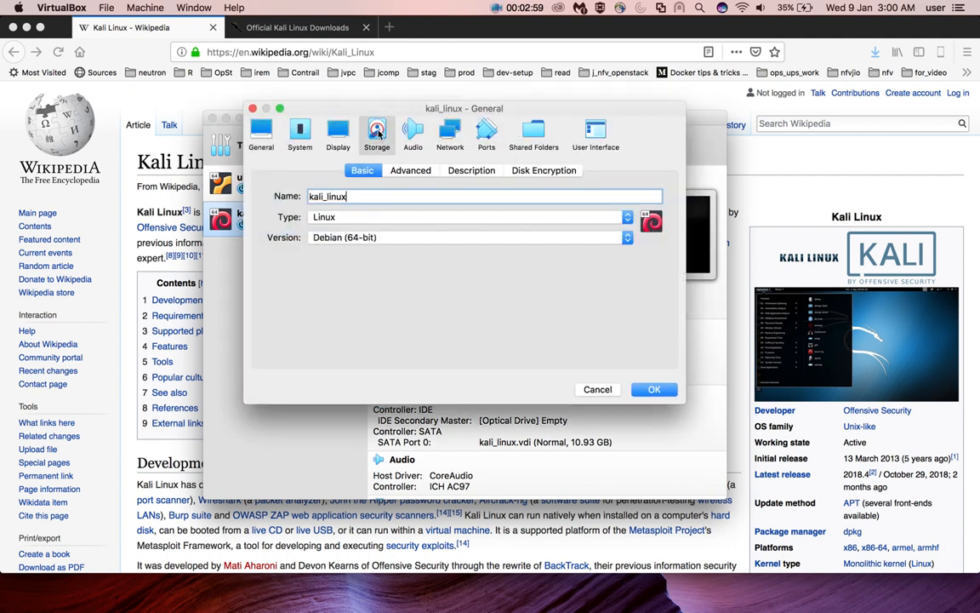
left_click(376, 133)
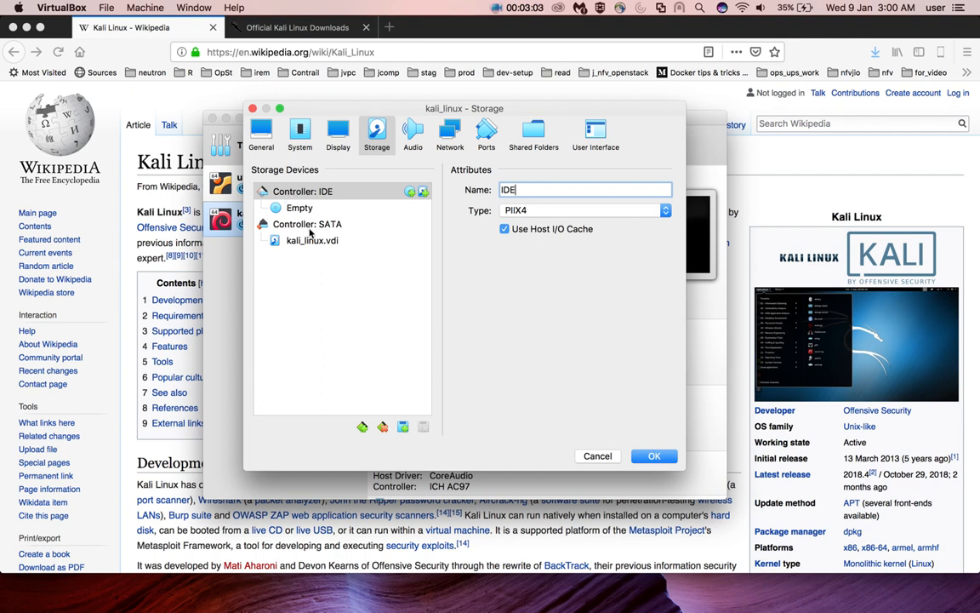
mouse_move(321, 249)
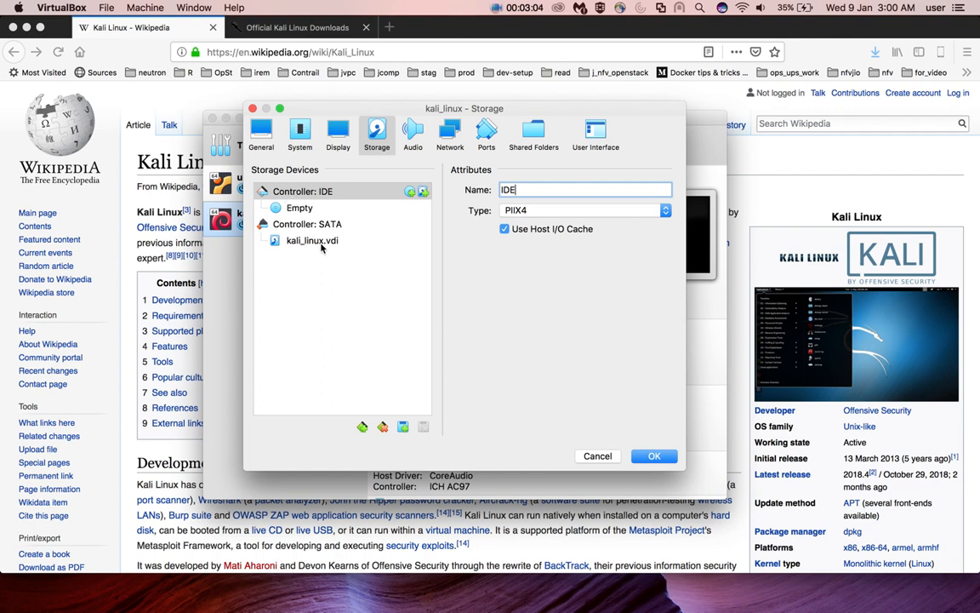
left_click(312, 240)
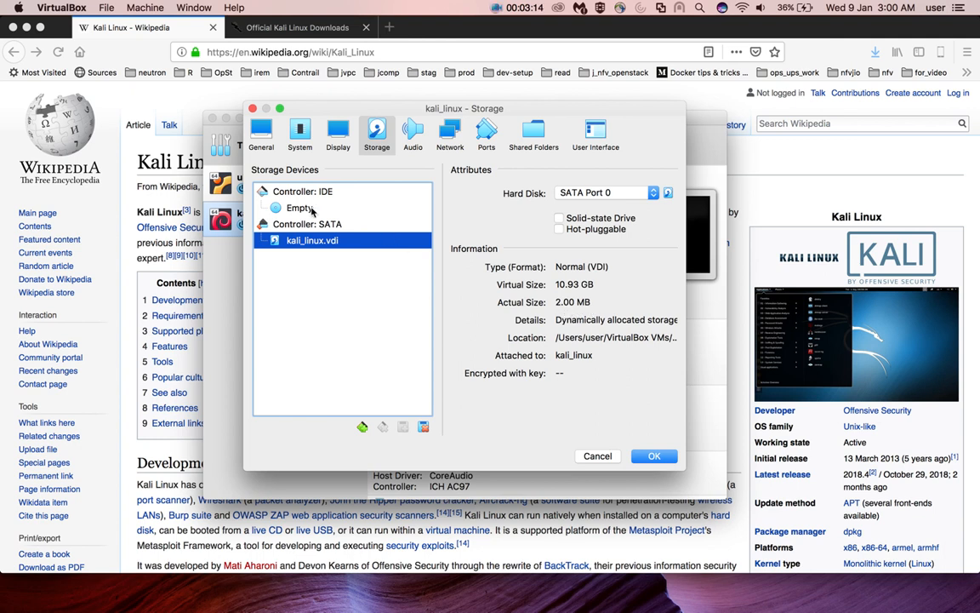
- Select the empty optical drive under Controller: IDE and bring up its disc options
left_click(302, 191)
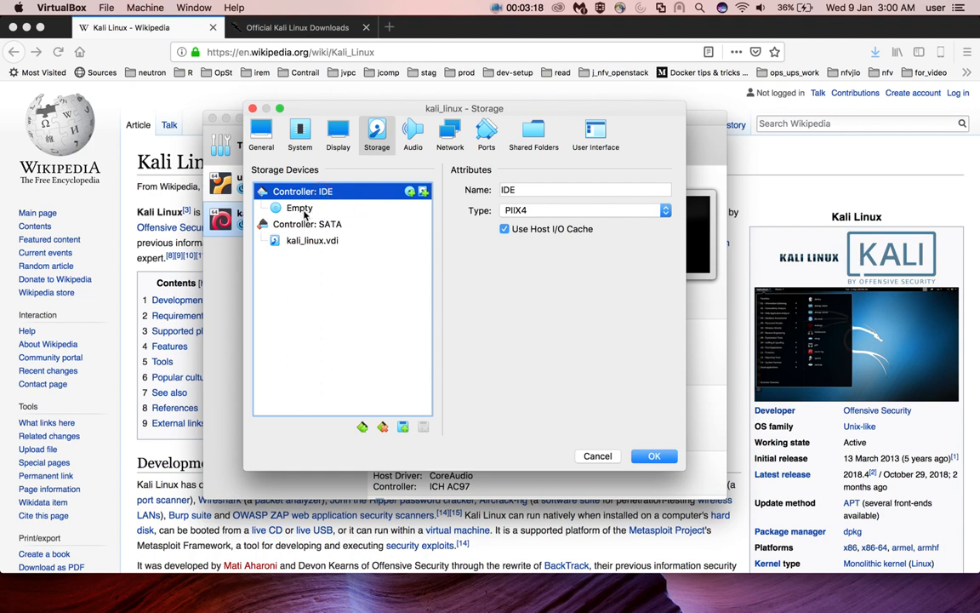
left_click(299, 208)
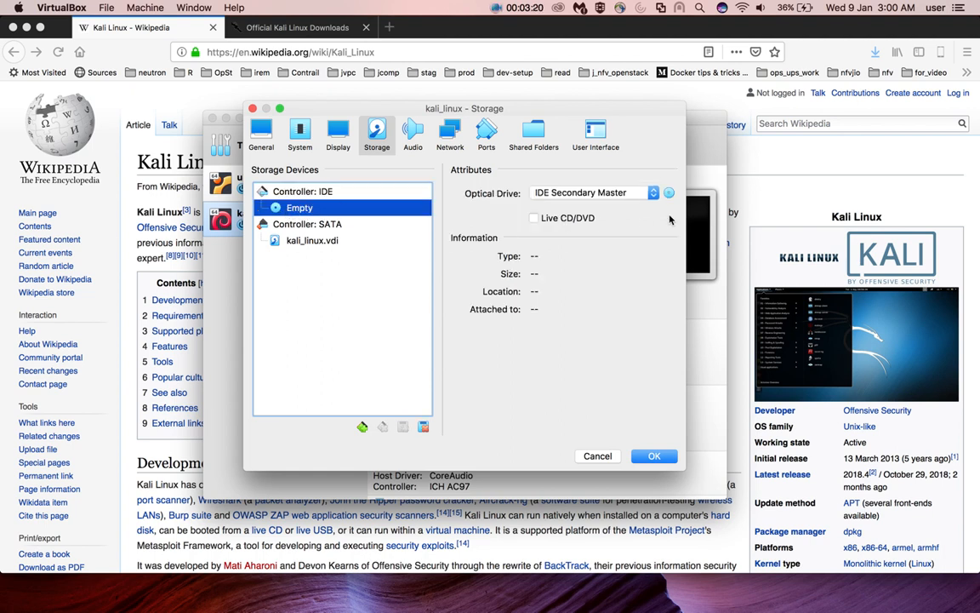
left_click(669, 193)
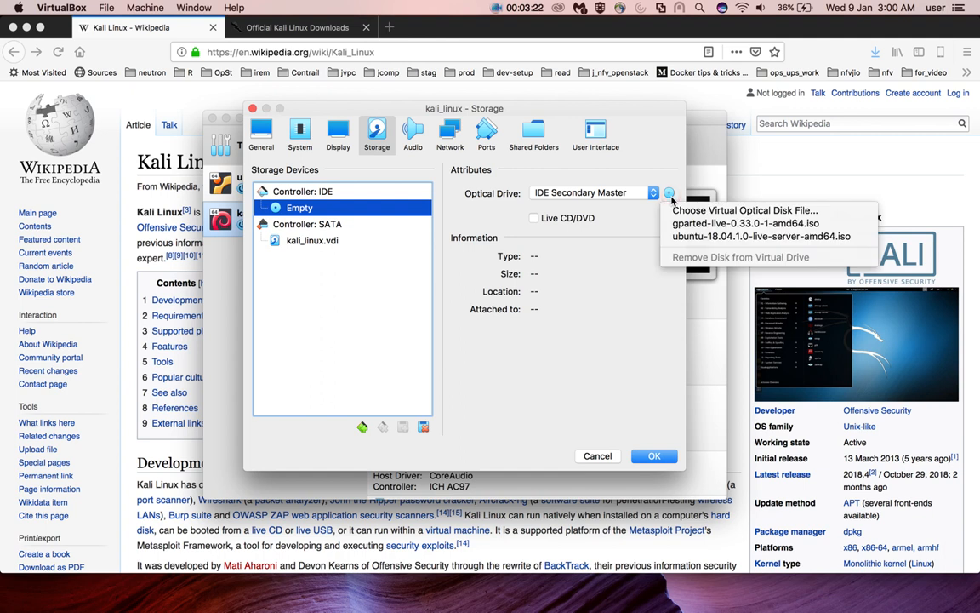
mouse_move(667, 255)
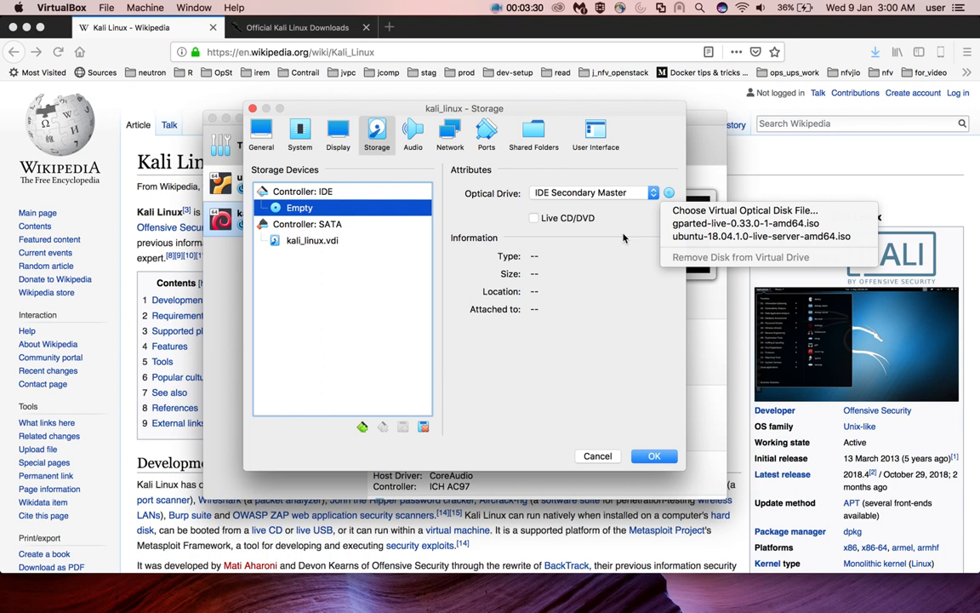
mouse_move(745, 211)
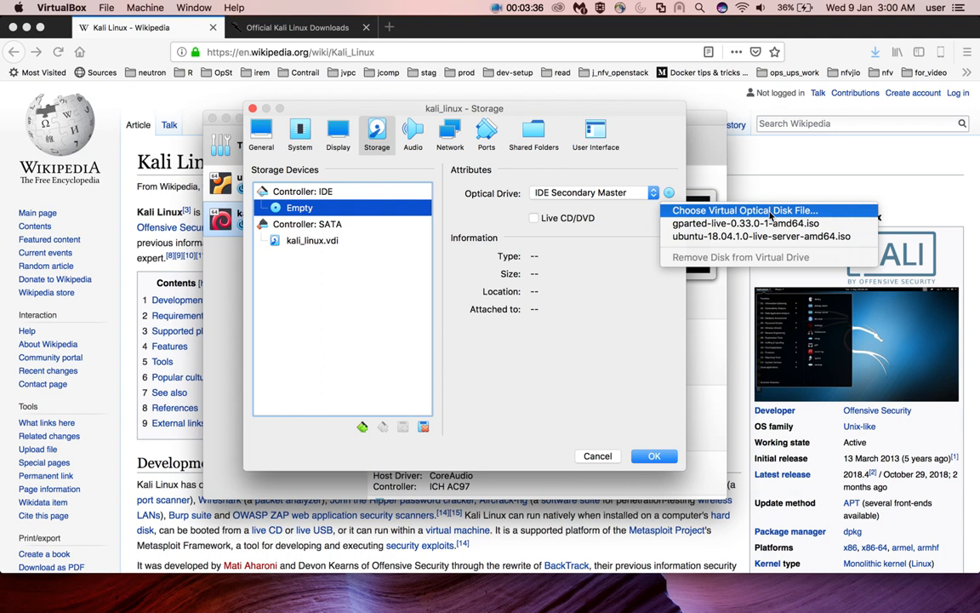
- Load kali-linux-light-2018.4-amd64.iso from disk into the VM's optical drive
left_click(742, 211)
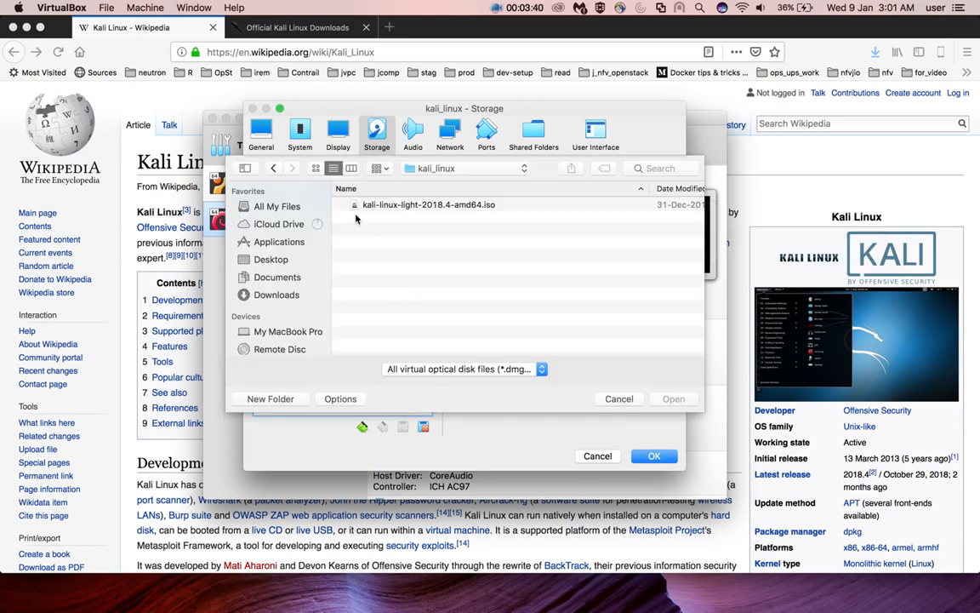
mouse_move(395, 213)
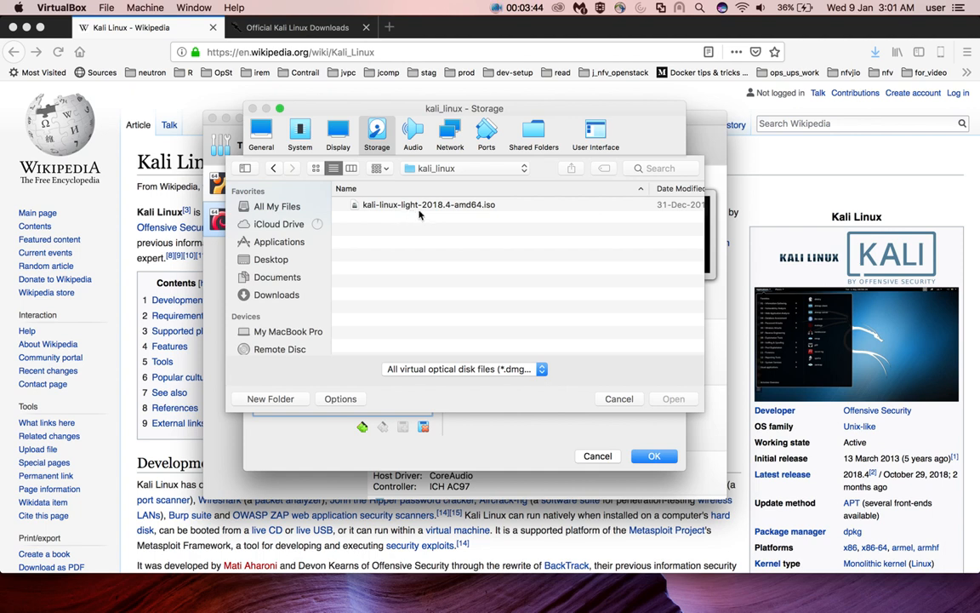
mouse_move(497, 212)
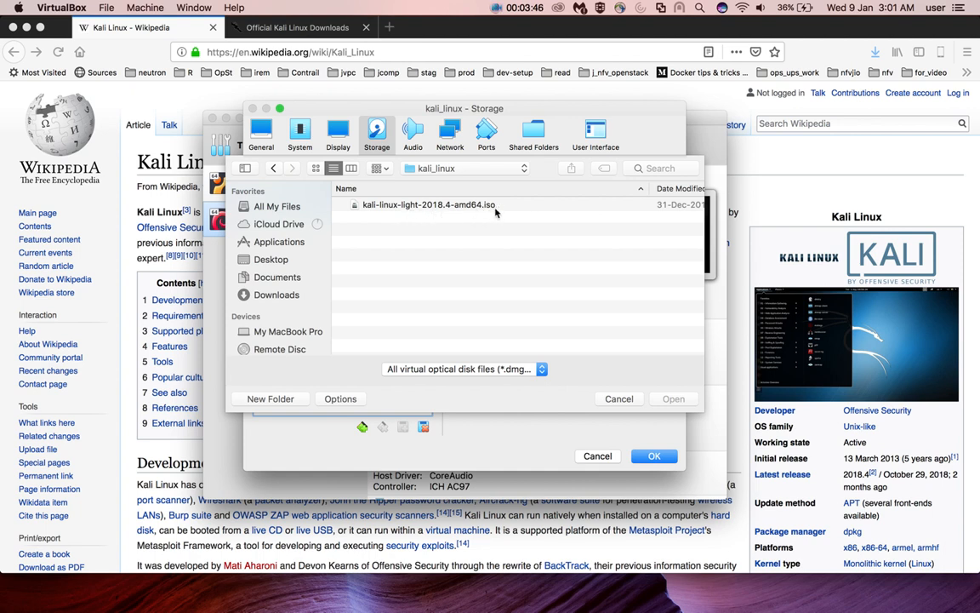
left_click(429, 204)
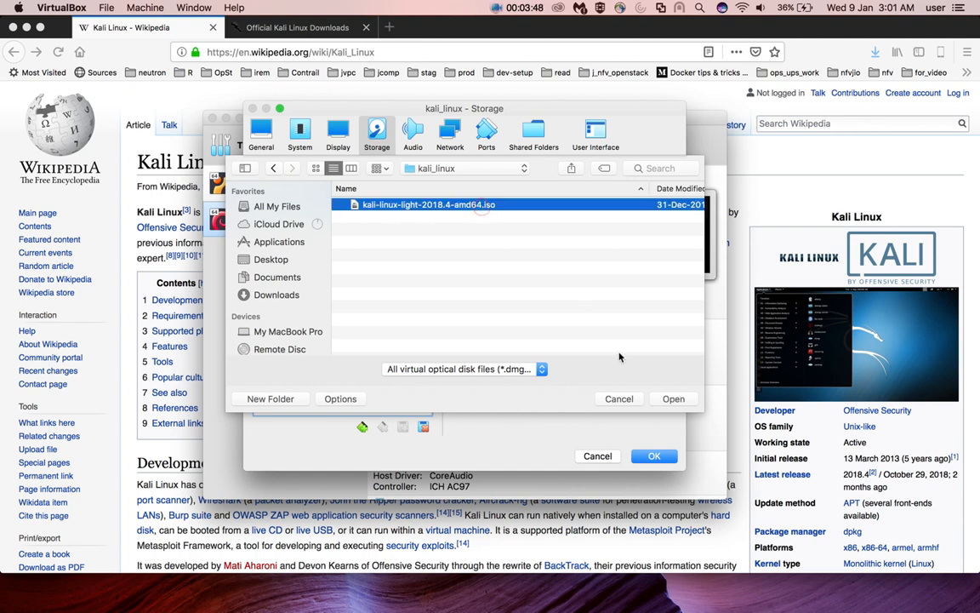
left_click(674, 398)
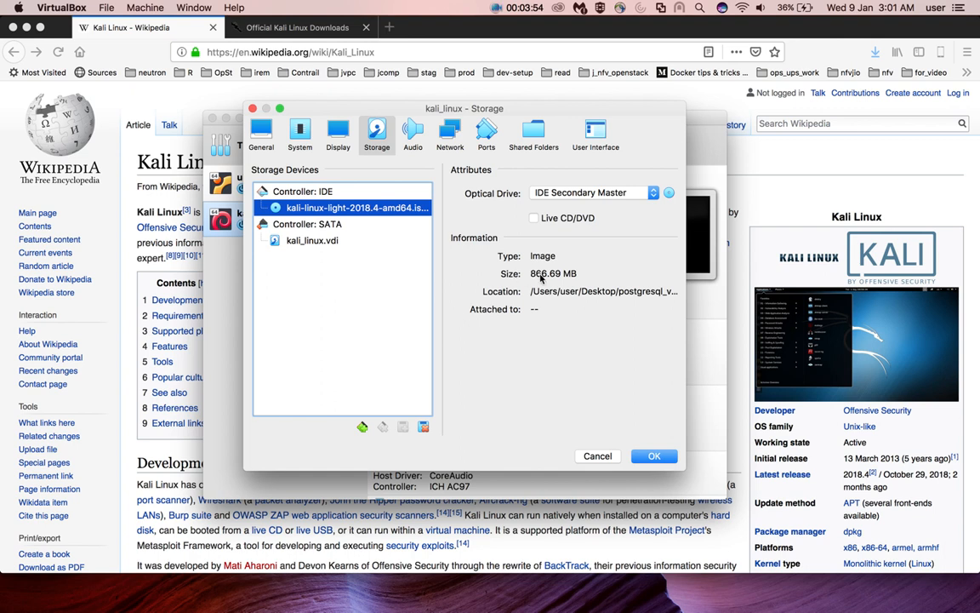
mouse_move(576, 299)
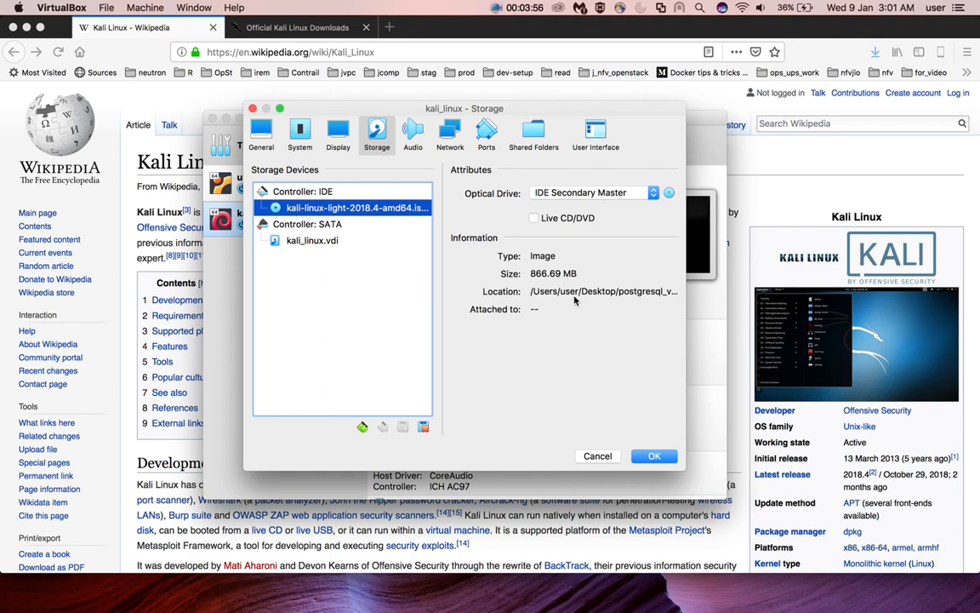
mouse_move(497, 320)
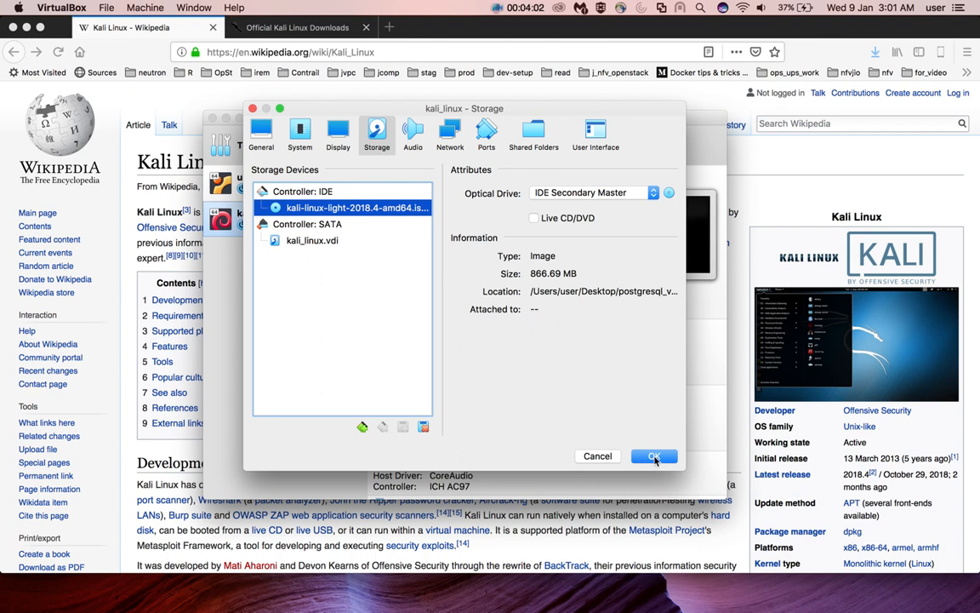
- Save the storage settings and verify the Kali ISO sits on the IDE Secondary Master
left_click(653, 456)
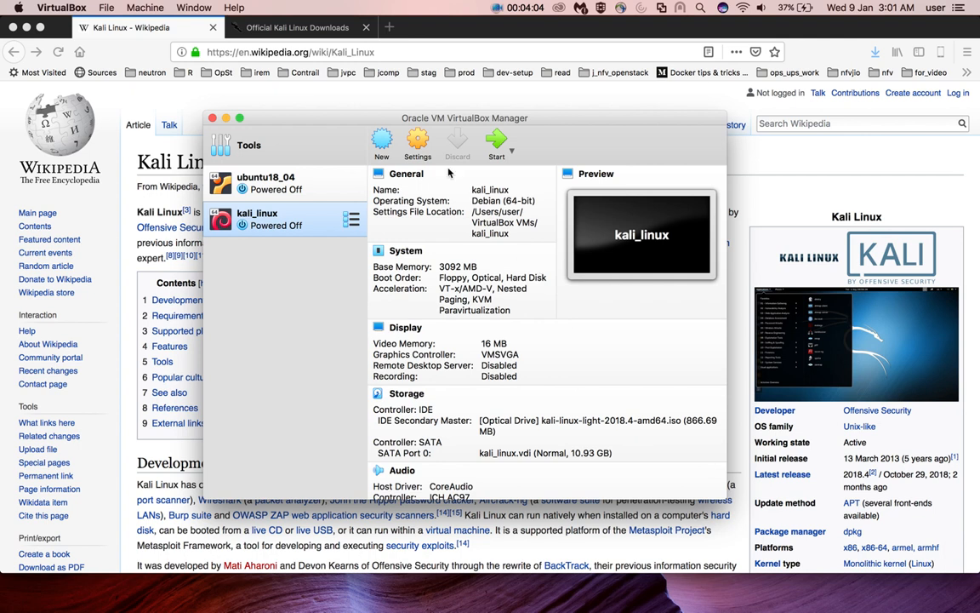
left_click(417, 140)
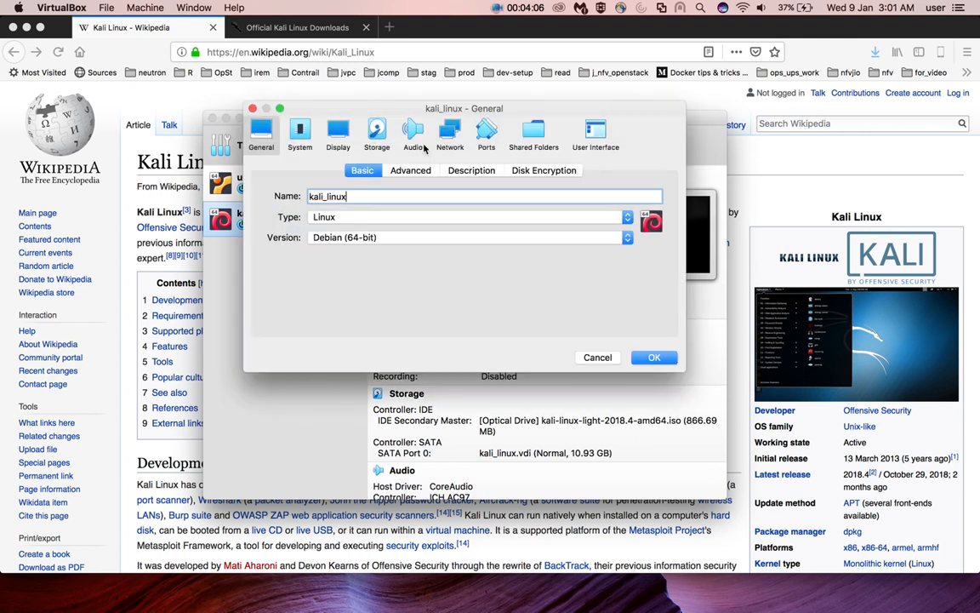
left_click(376, 133)
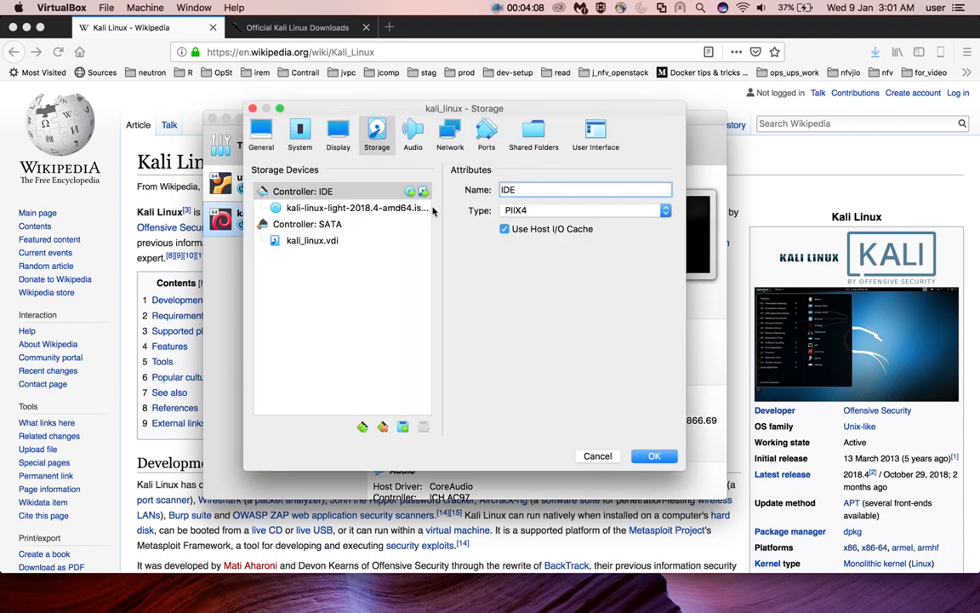
left_click(356, 208)
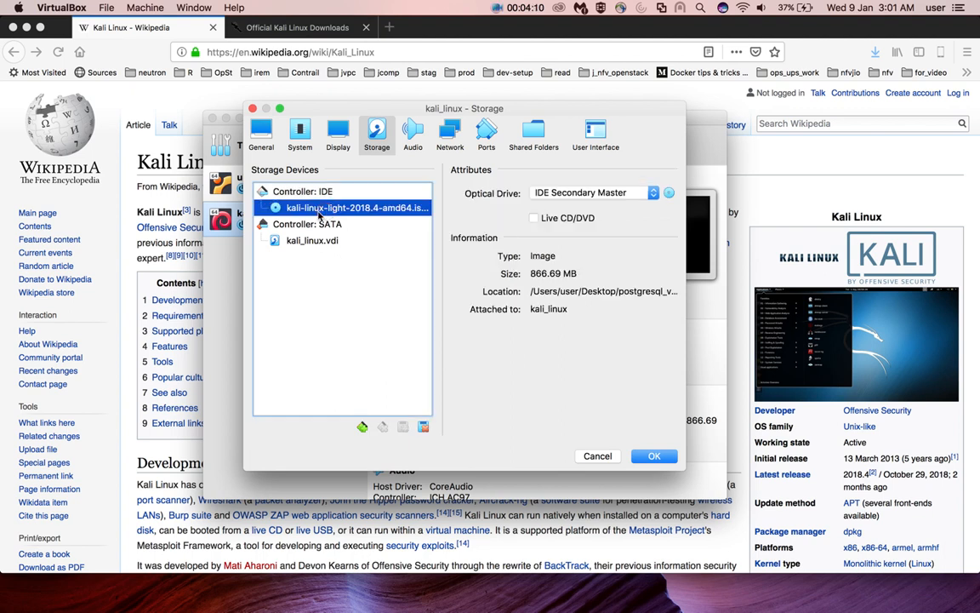
mouse_move(558, 320)
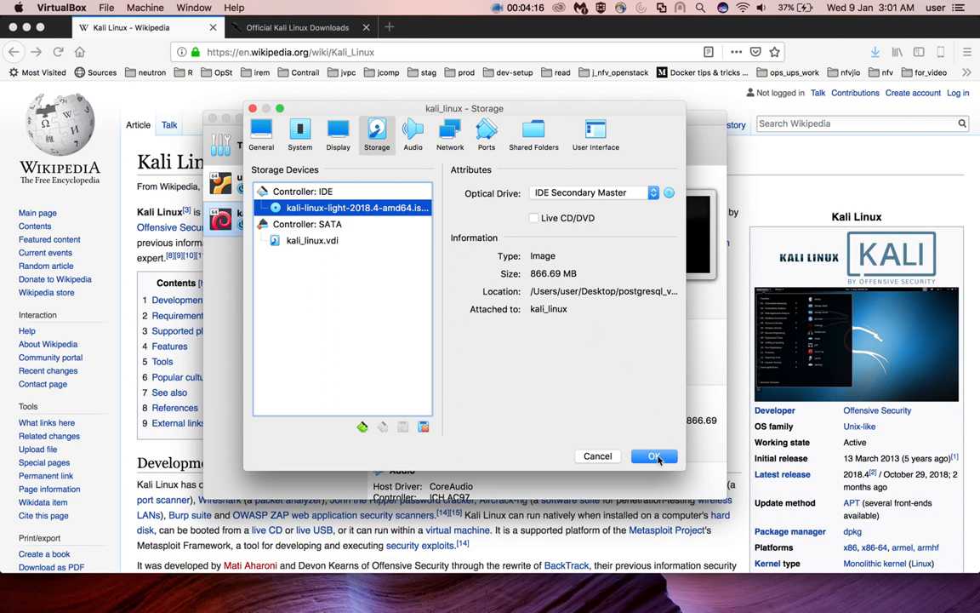
left_click(654, 456)
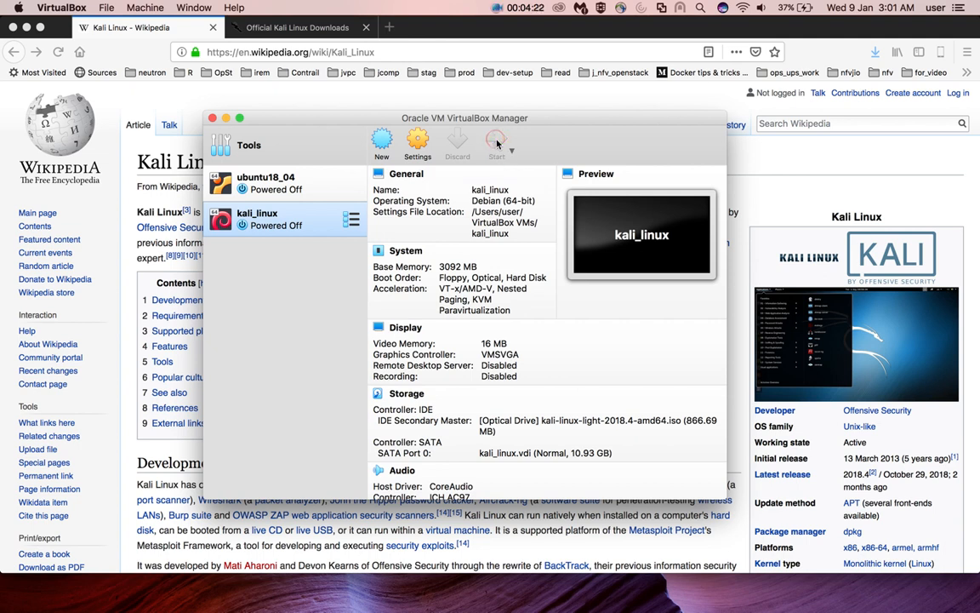
- Start the kali_linux VM and scale its guest display to 250%, fitting the window
left_click(497, 139)
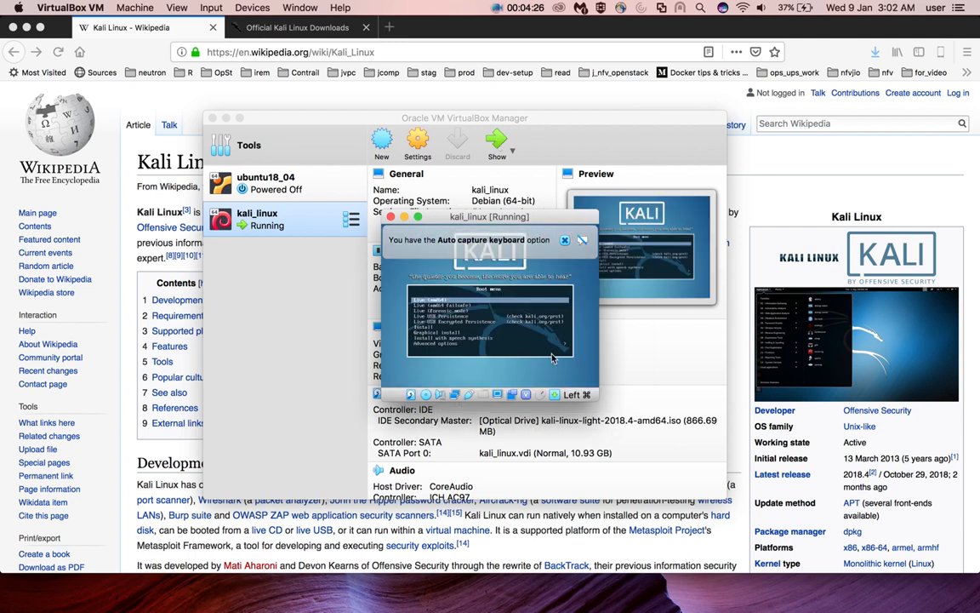
mouse_move(568, 400)
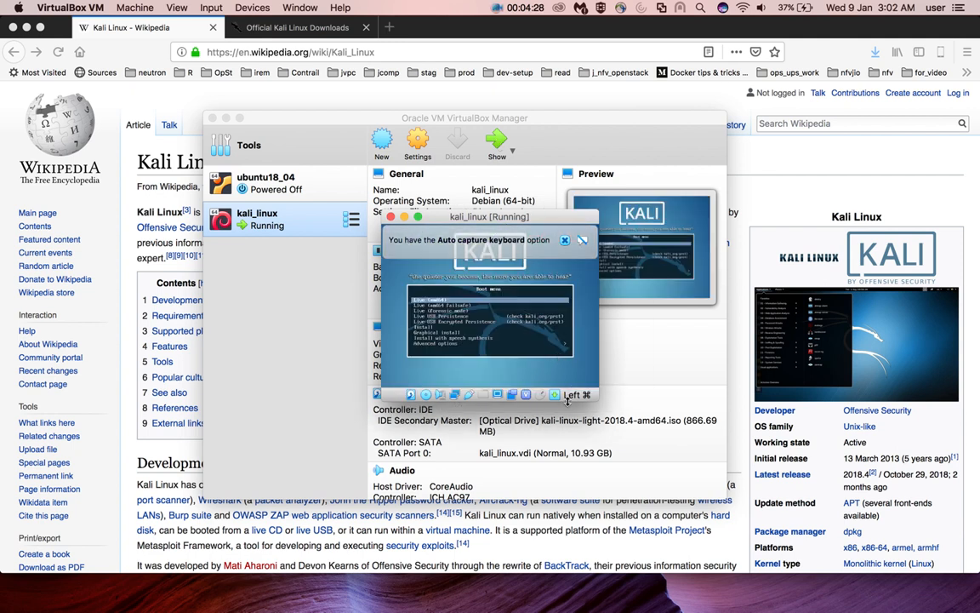
left_click(497, 395)
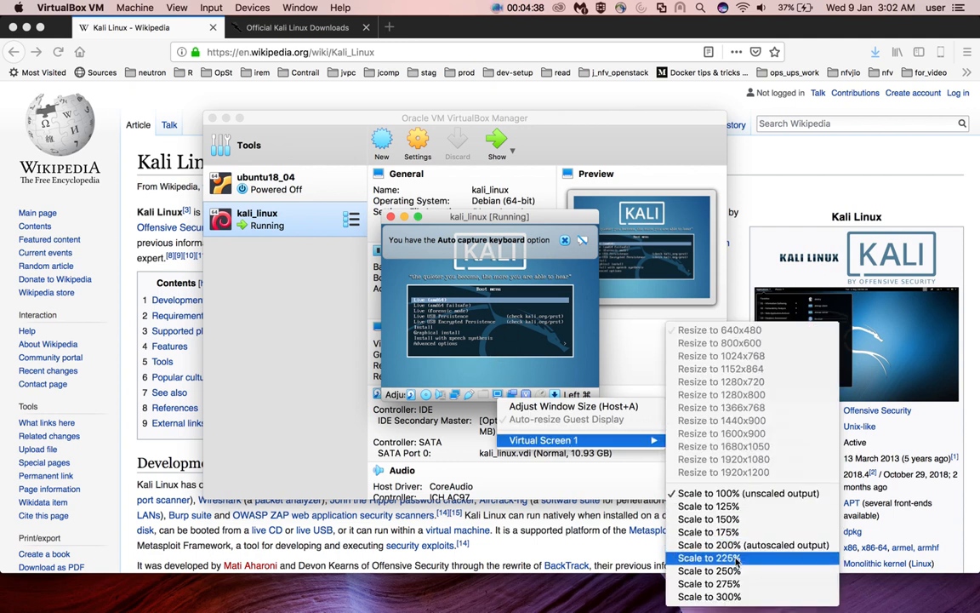
mouse_move(708, 570)
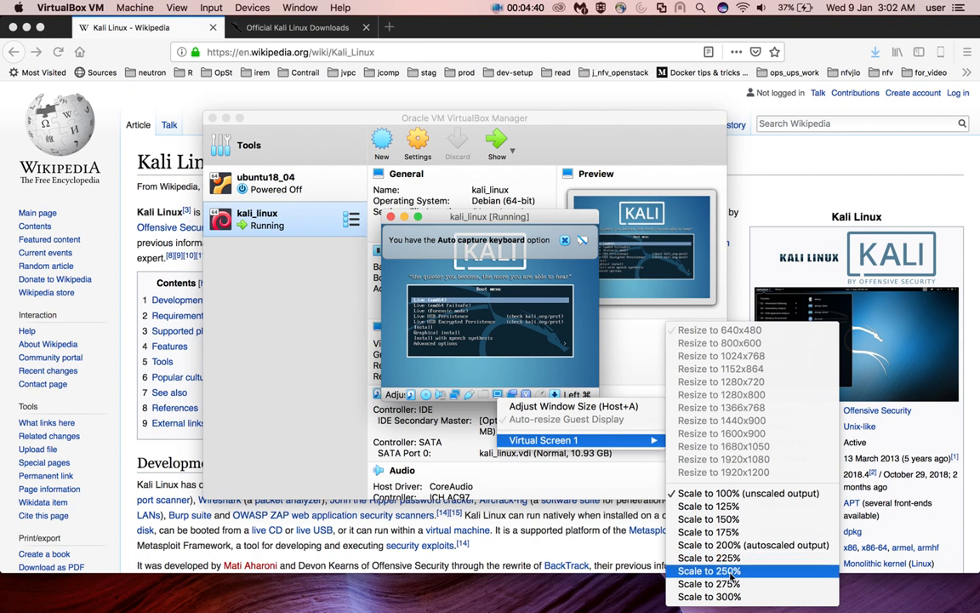
left_click(710, 570)
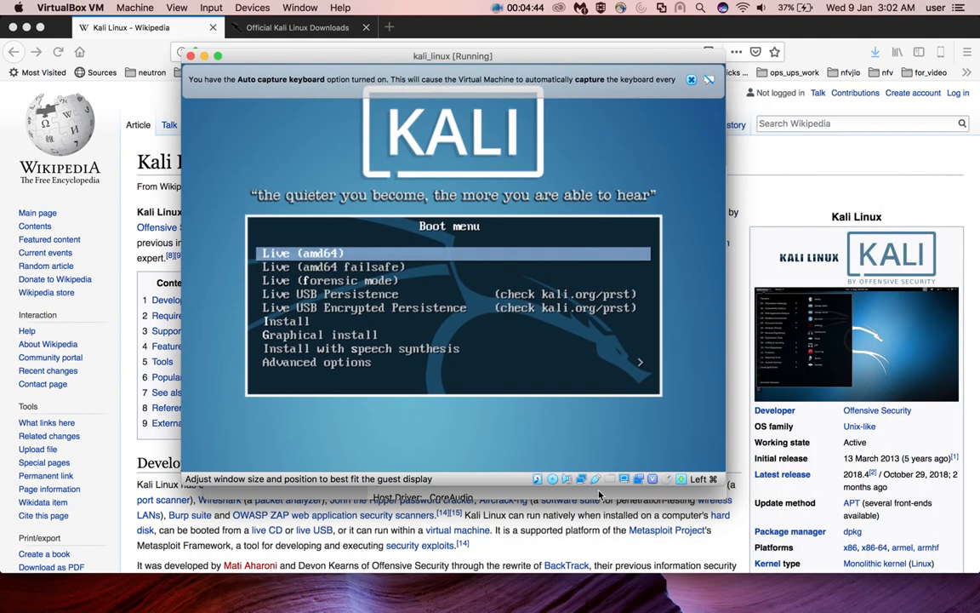
left_click(623, 478)
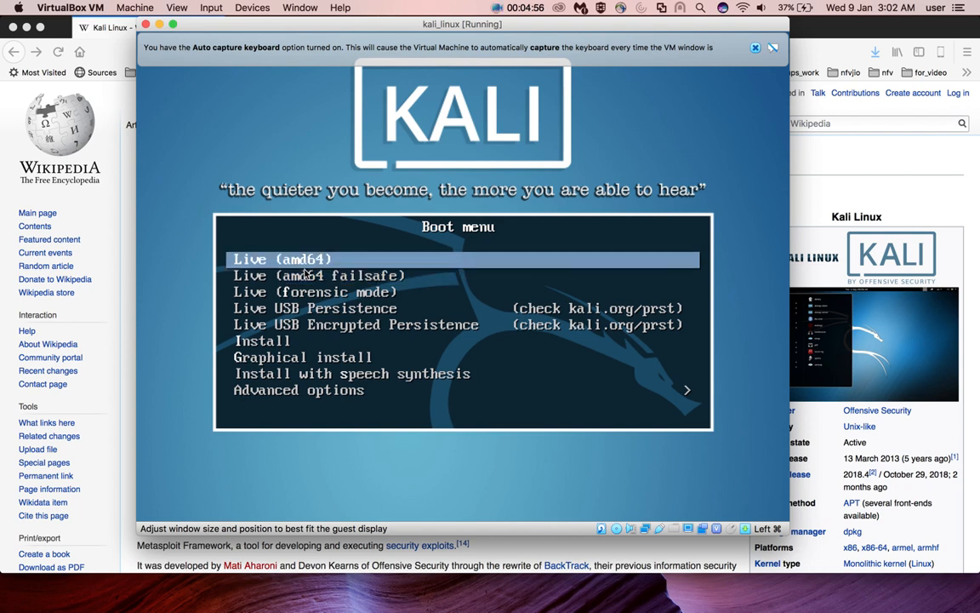
- Choose Install from the Kali boot menu and dismiss the keyboard-capture notice
key("Down")
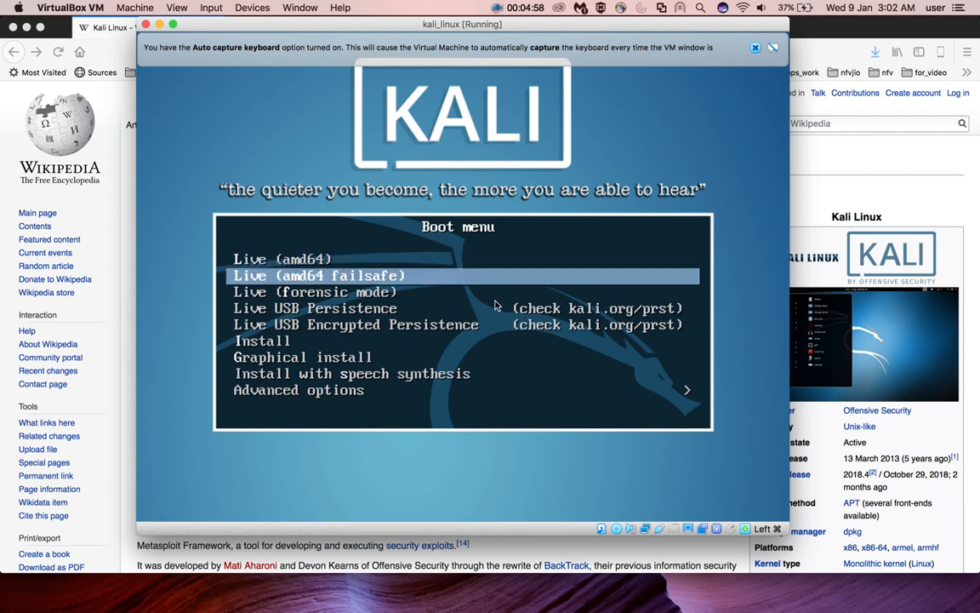
key("Down")
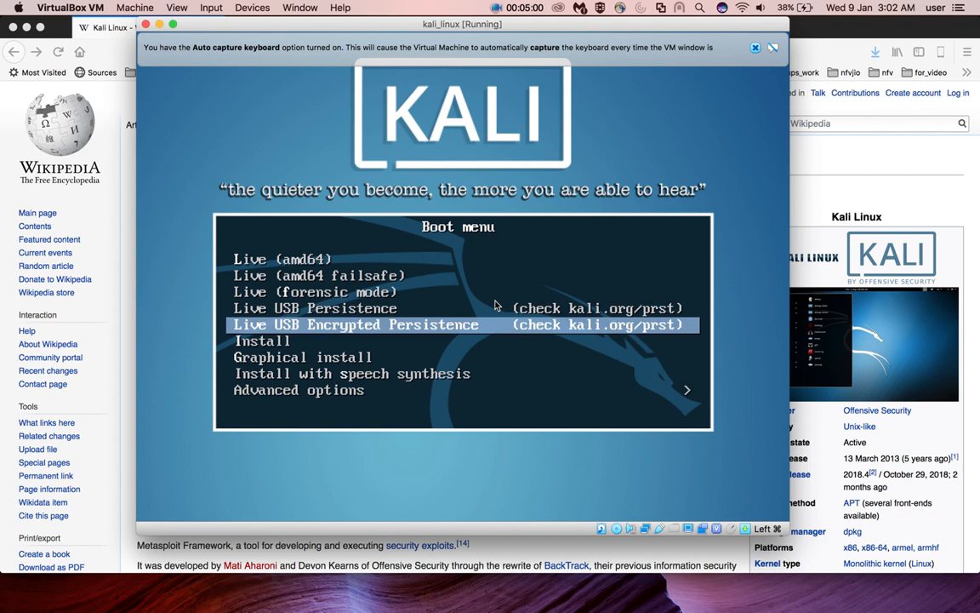
key("Down")
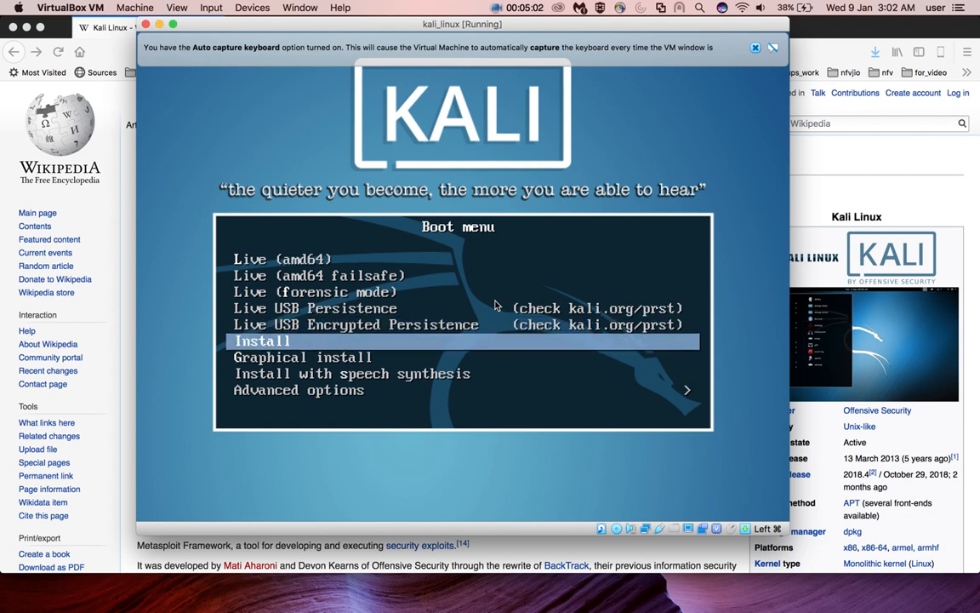
key("Down")
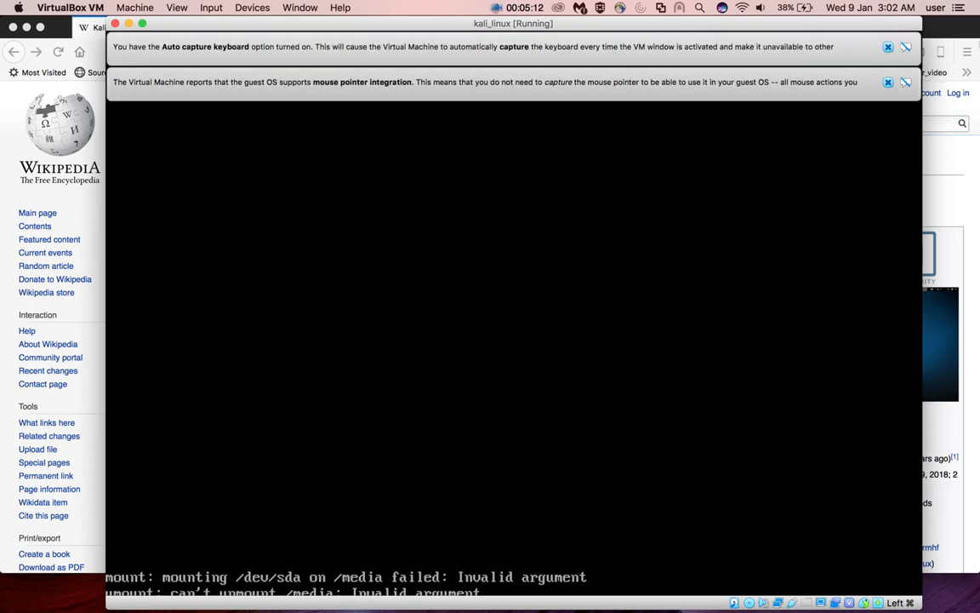
left_click(888, 47)
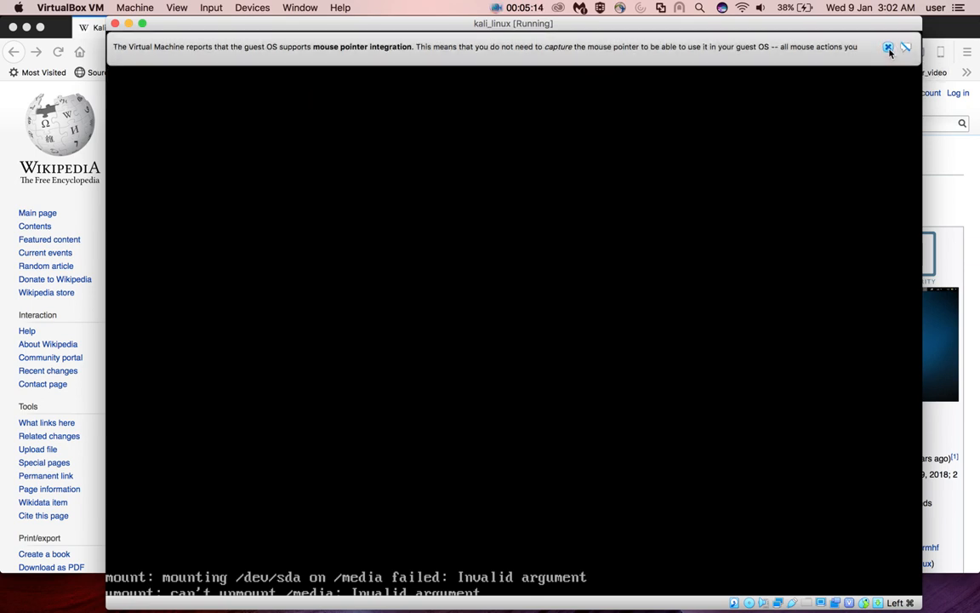
- Dismiss the mouse integration notice over the installer's language step
left_click(888, 48)
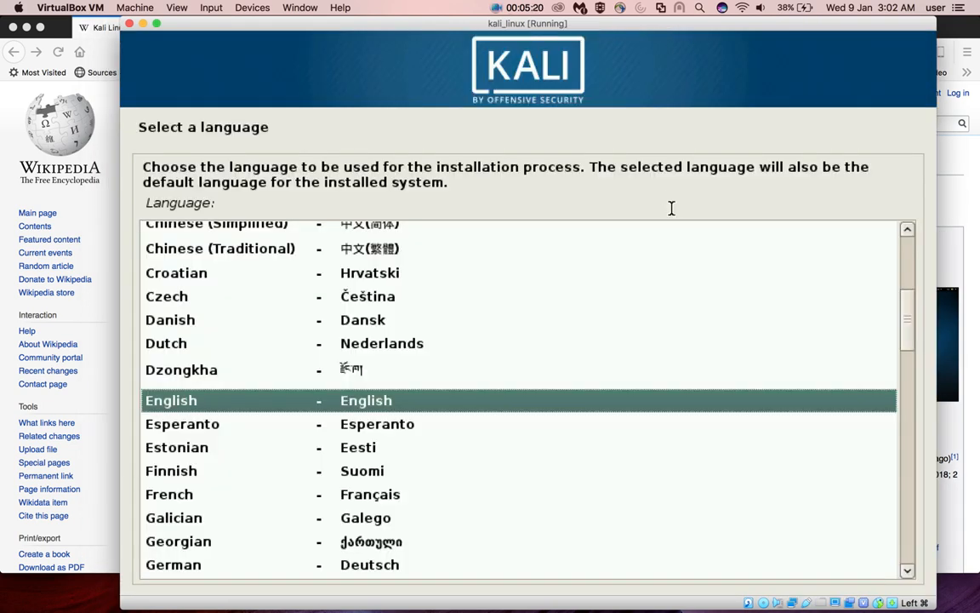
mouse_move(681, 41)
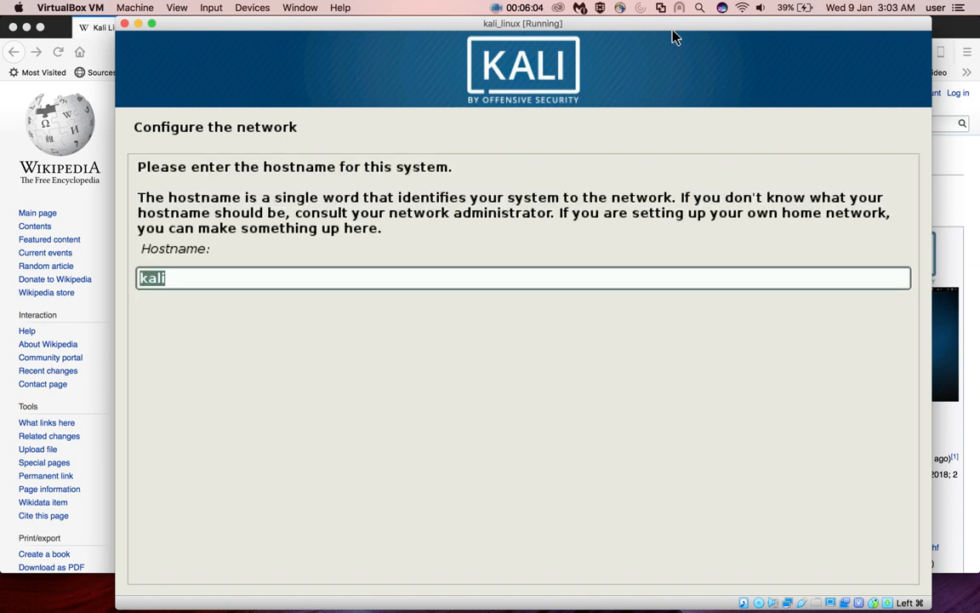
mouse_move(429, 123)
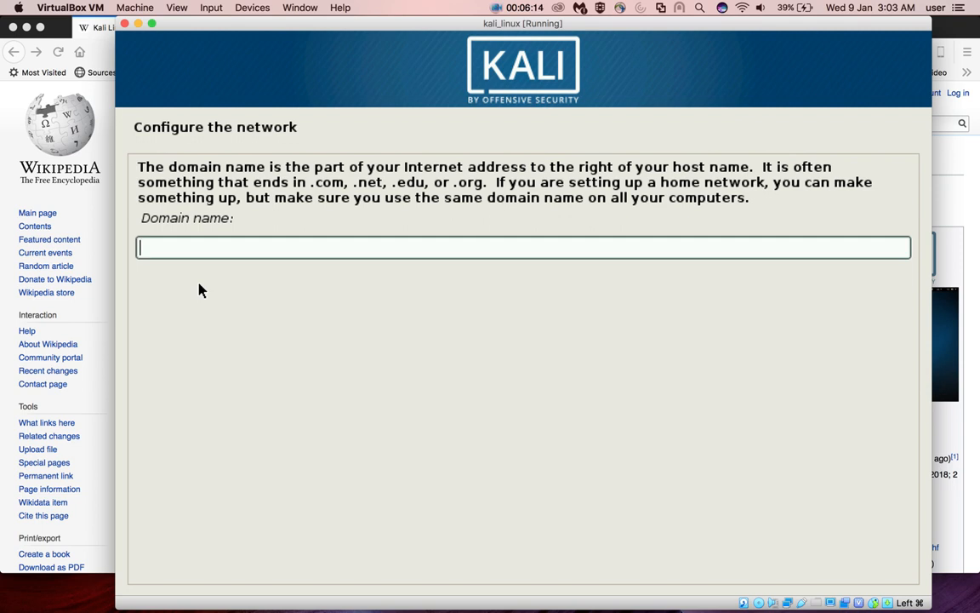
- Enter kali as the domain name and continue to users and passwords
type("kali")
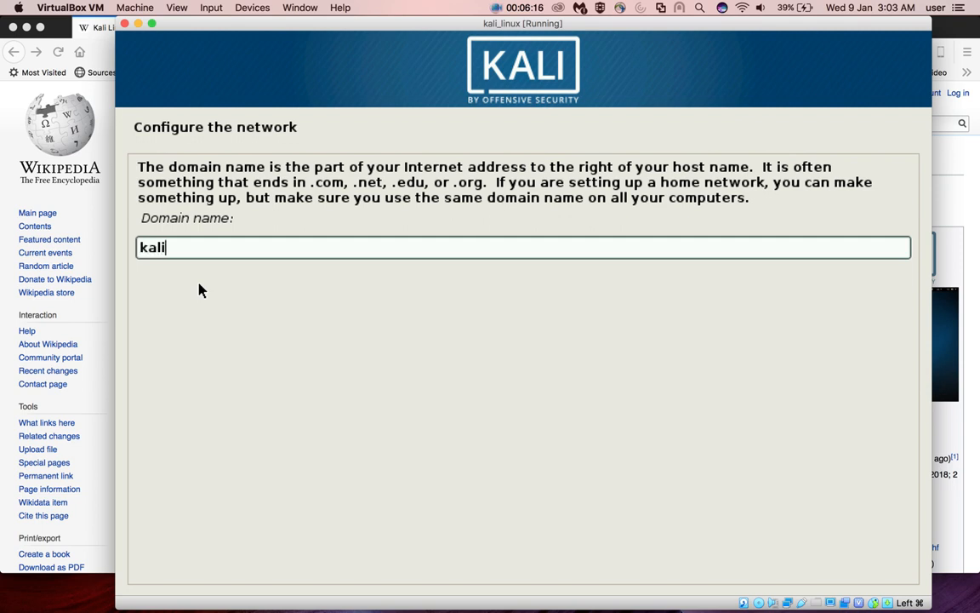
key("Return")
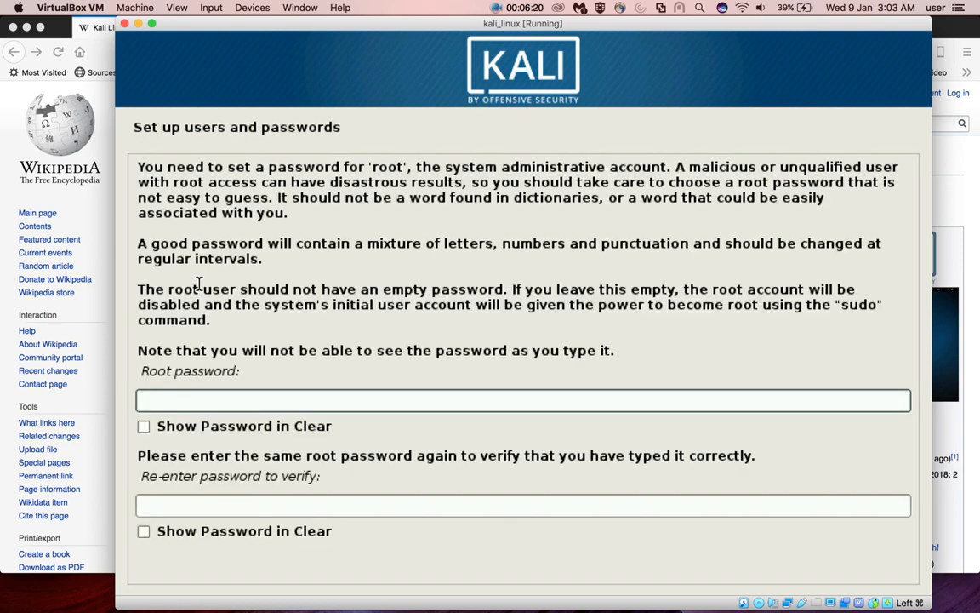
- Enter the root password in the Root password field
left_click(522, 400)
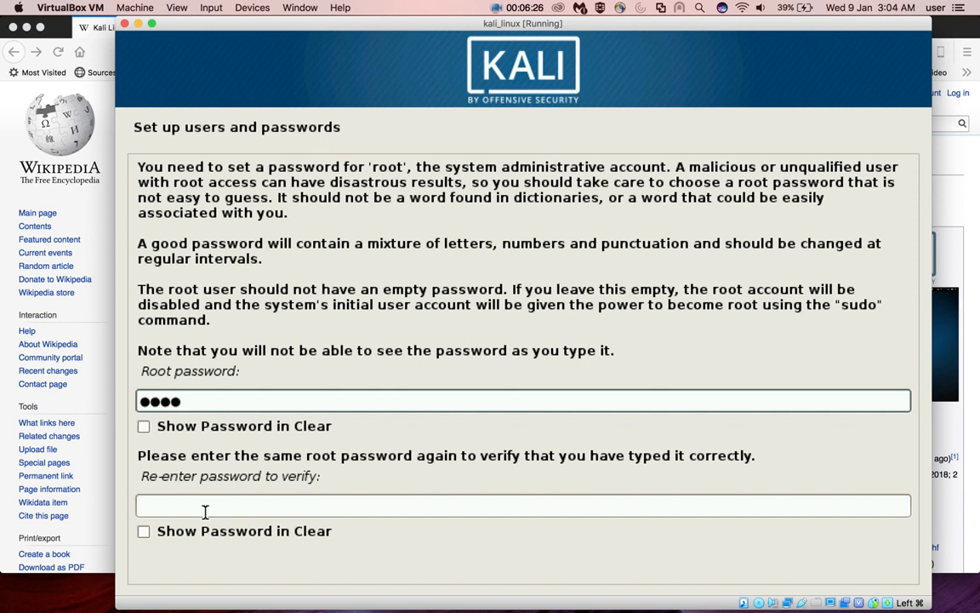
type("••••")
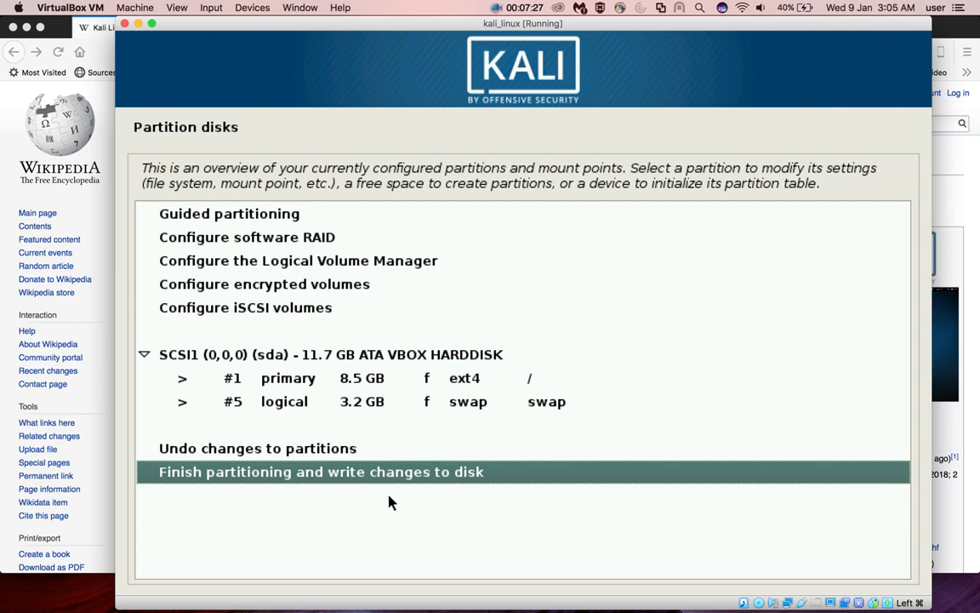
- Finish partitioning the 11.7 GB disk and agree to write the changes
left_click(320, 472)
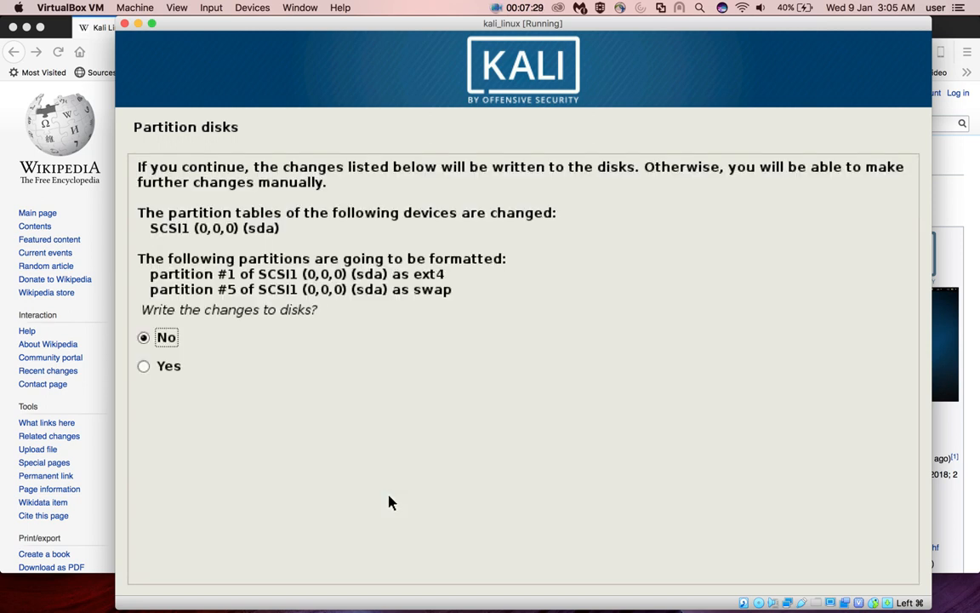
left_click(143, 366)
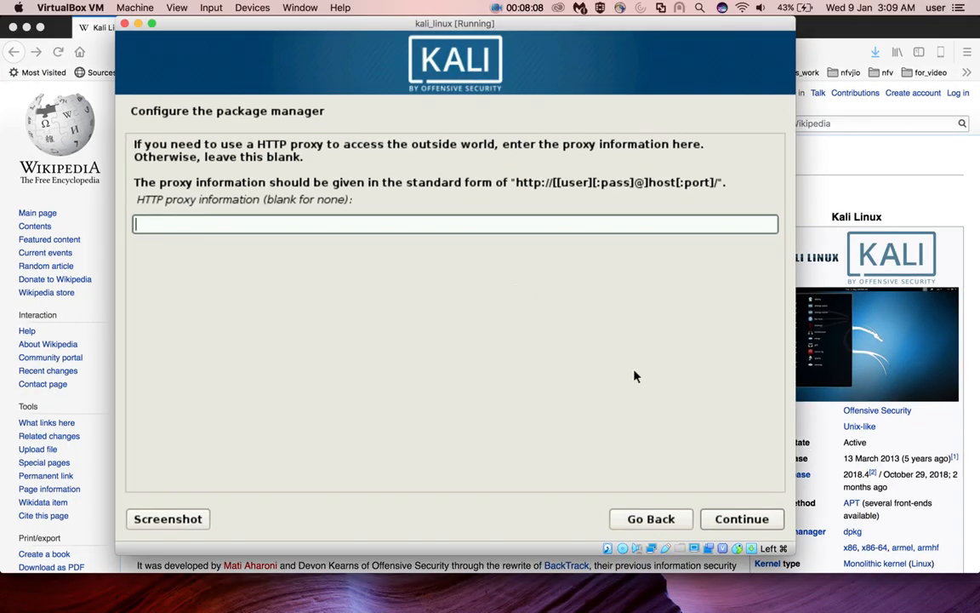
- Continue with the HTTP proxy field left blank so apt gets configured
left_click(742, 518)
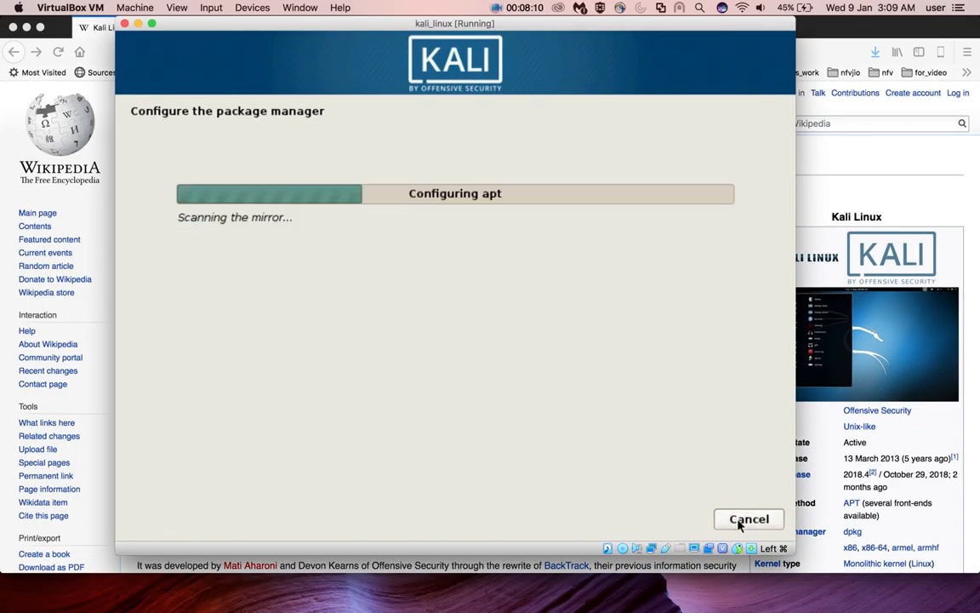
mouse_move(647, 365)
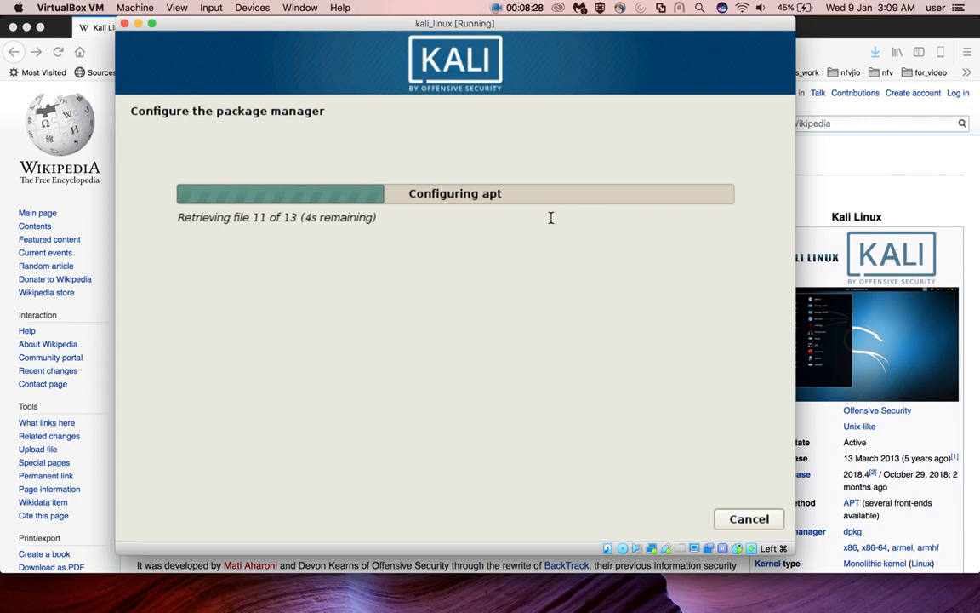
mouse_move(851, 189)
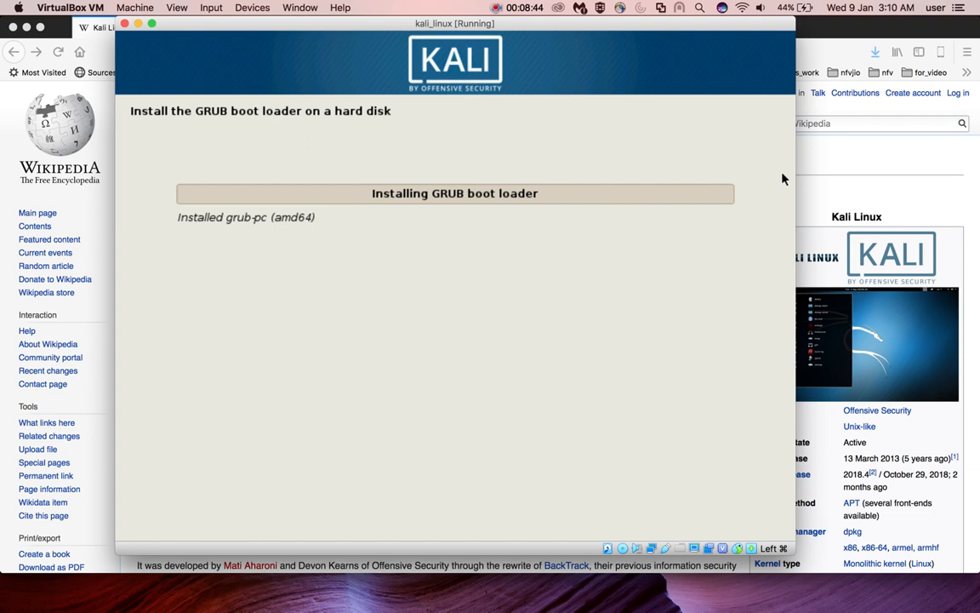
mouse_move(334, 165)
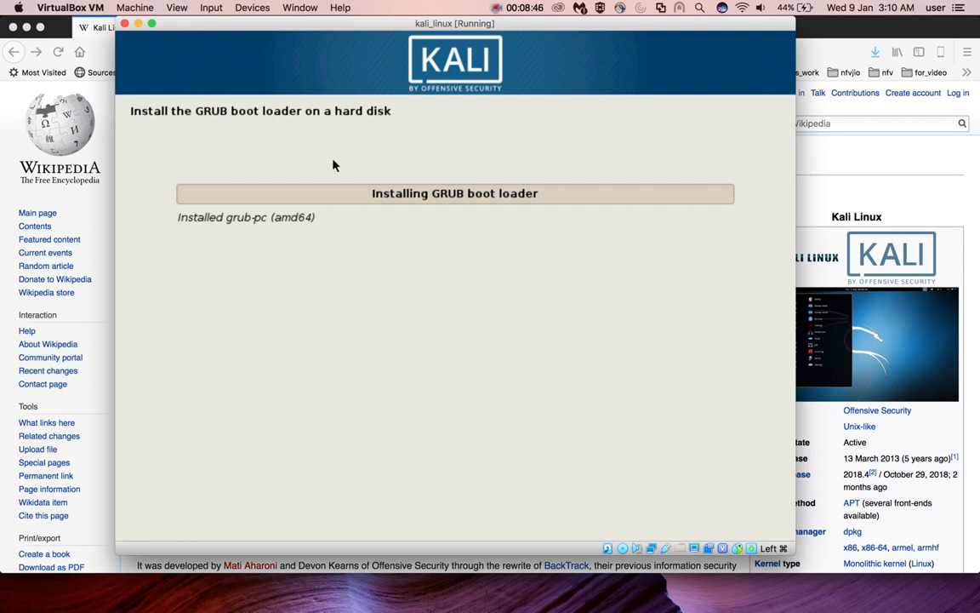
mouse_move(371, 72)
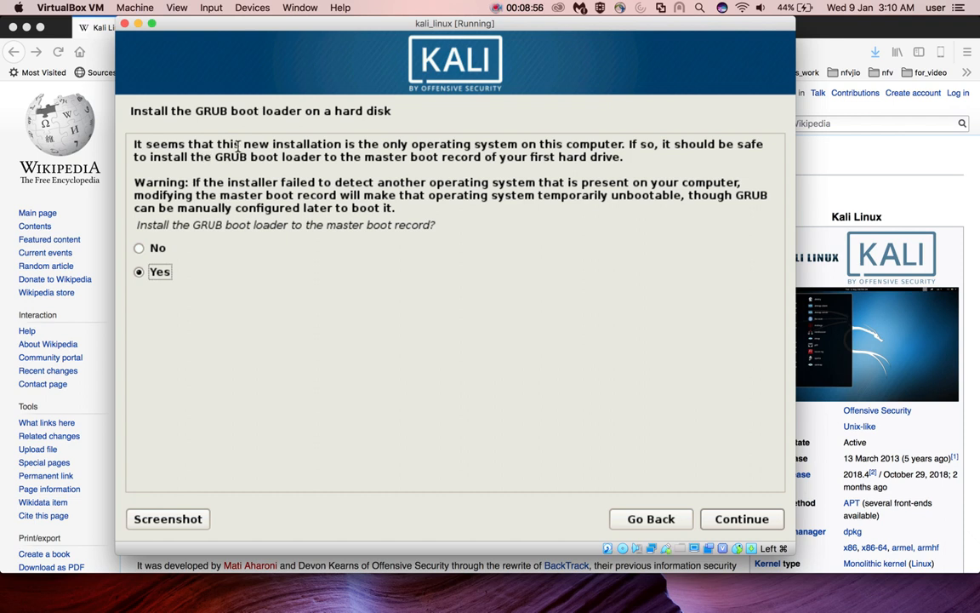
mouse_move(267, 122)
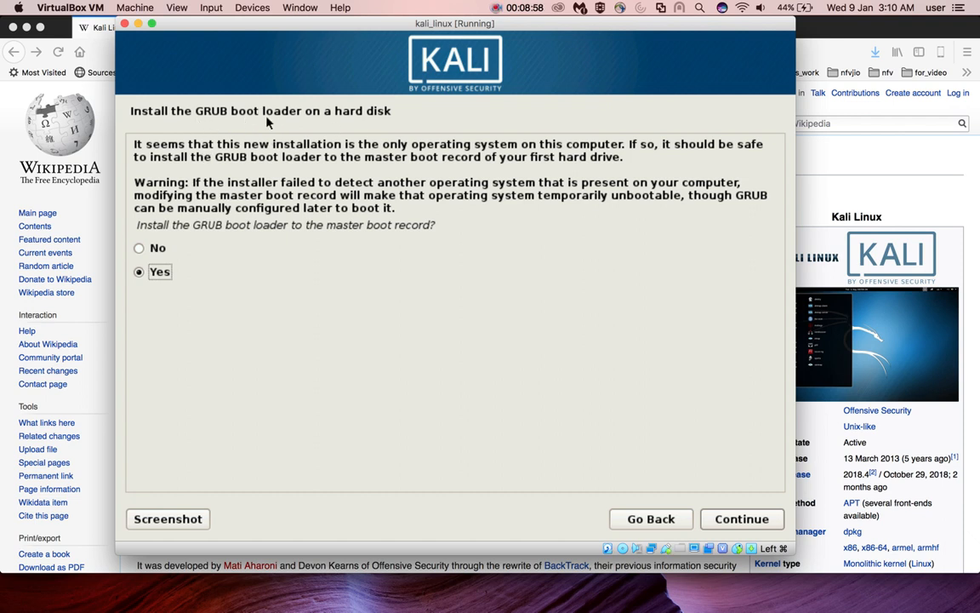
mouse_move(375, 126)
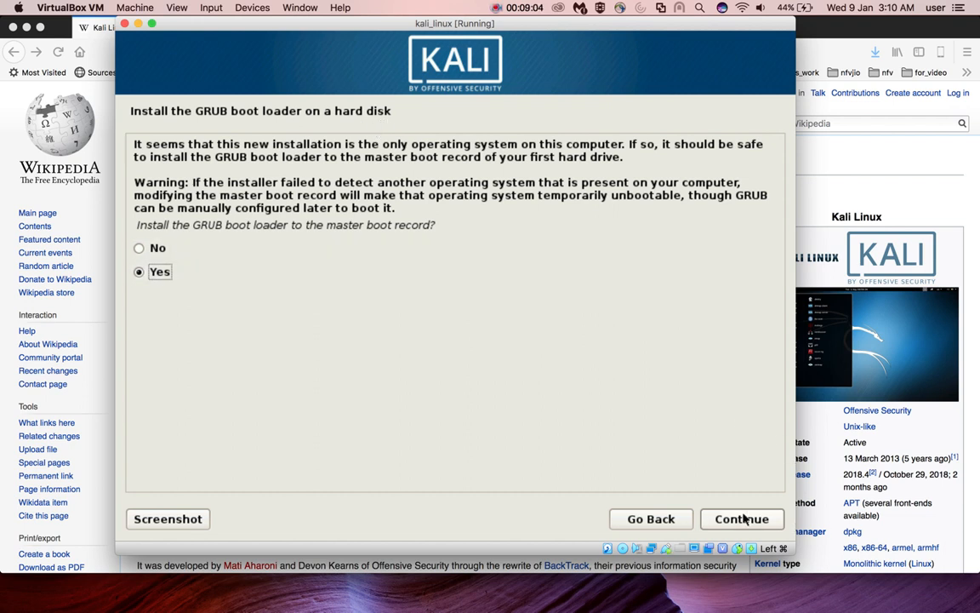
- Accept GRUB to the master boot record and install it on /dev/sda
left_click(742, 518)
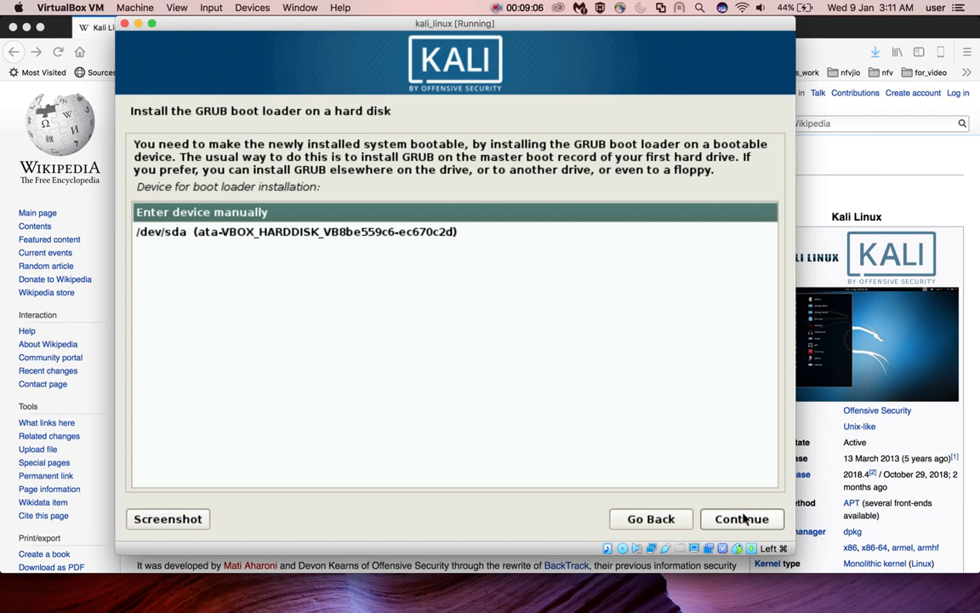
mouse_move(643, 376)
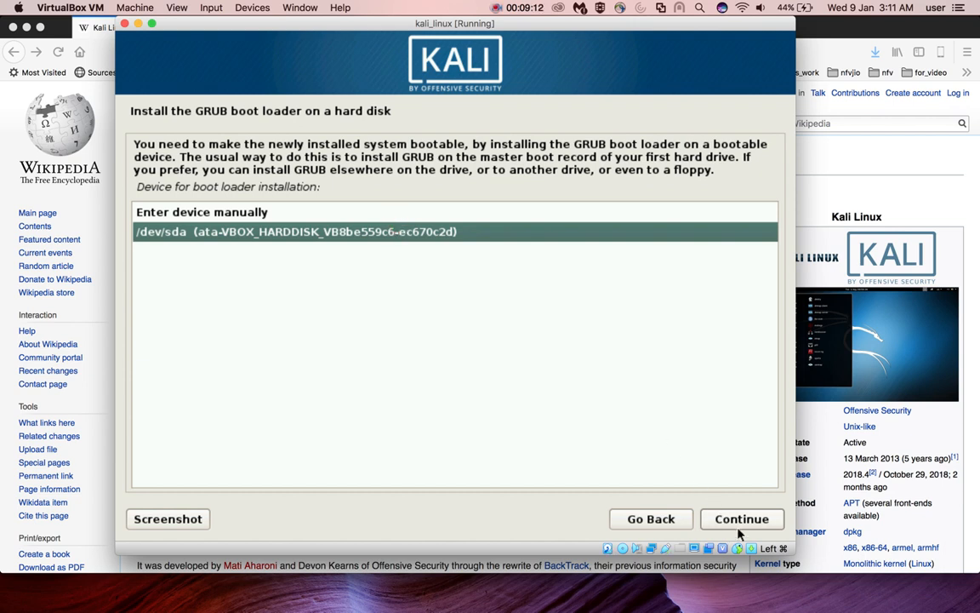
left_click(742, 518)
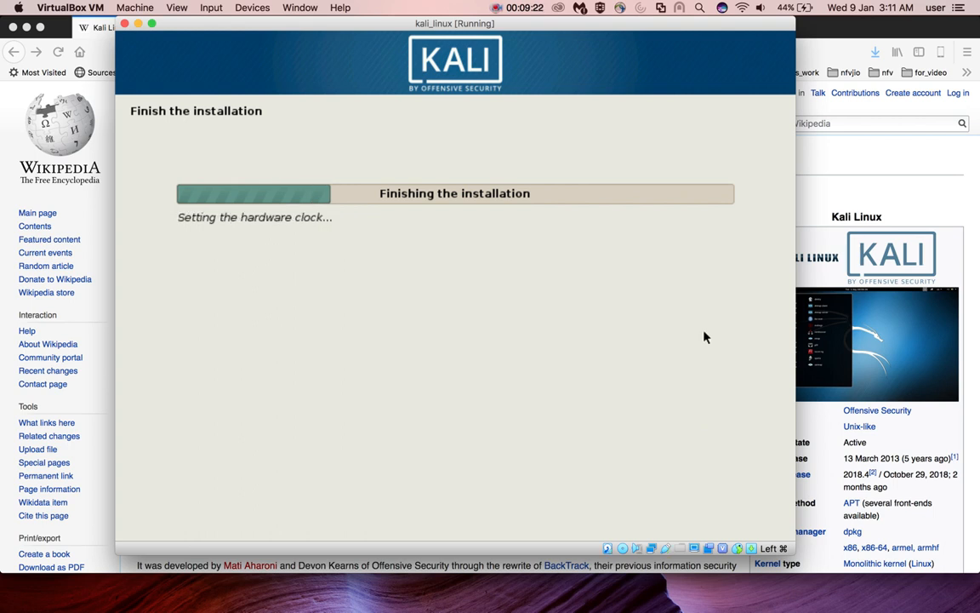
mouse_move(608, 31)
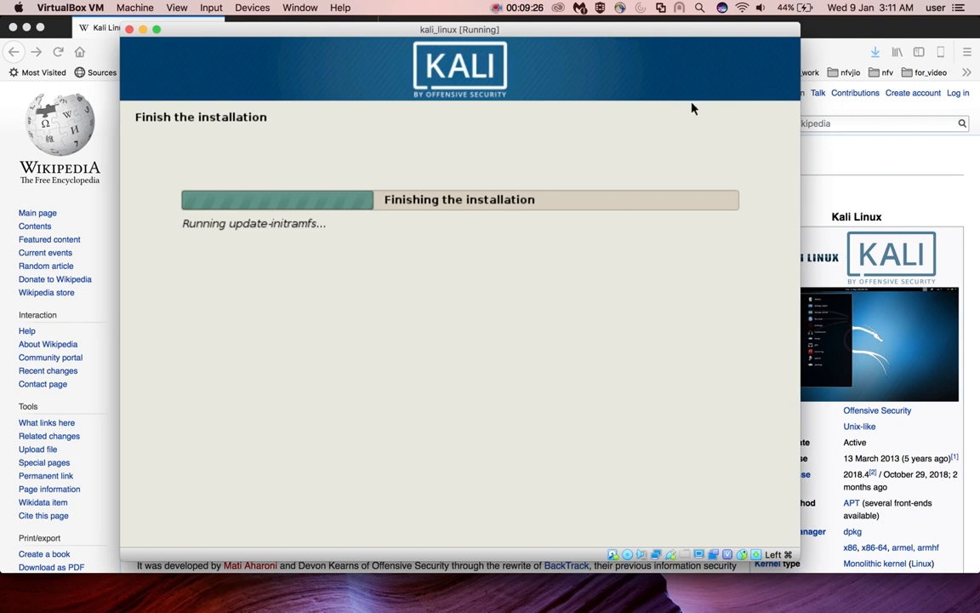
mouse_move(824, 168)
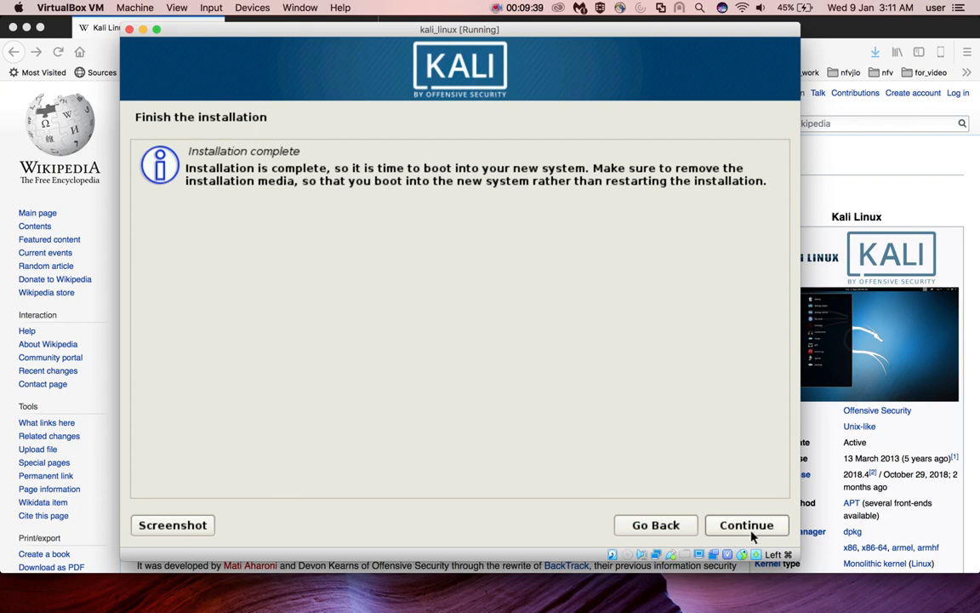
- Continue past the Installation complete notice to start final clean-up
left_click(745, 524)
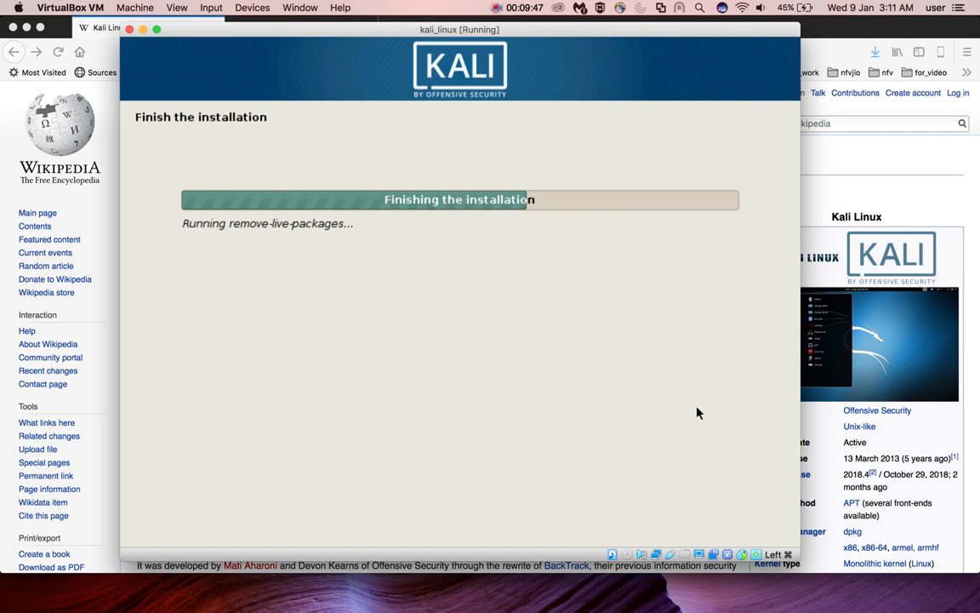
mouse_move(593, 41)
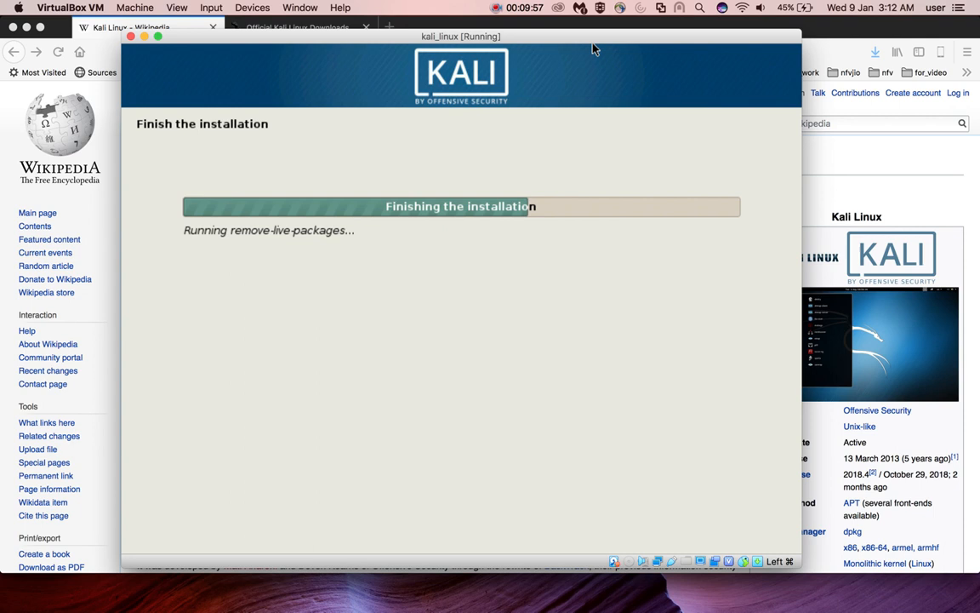
mouse_move(848, 170)
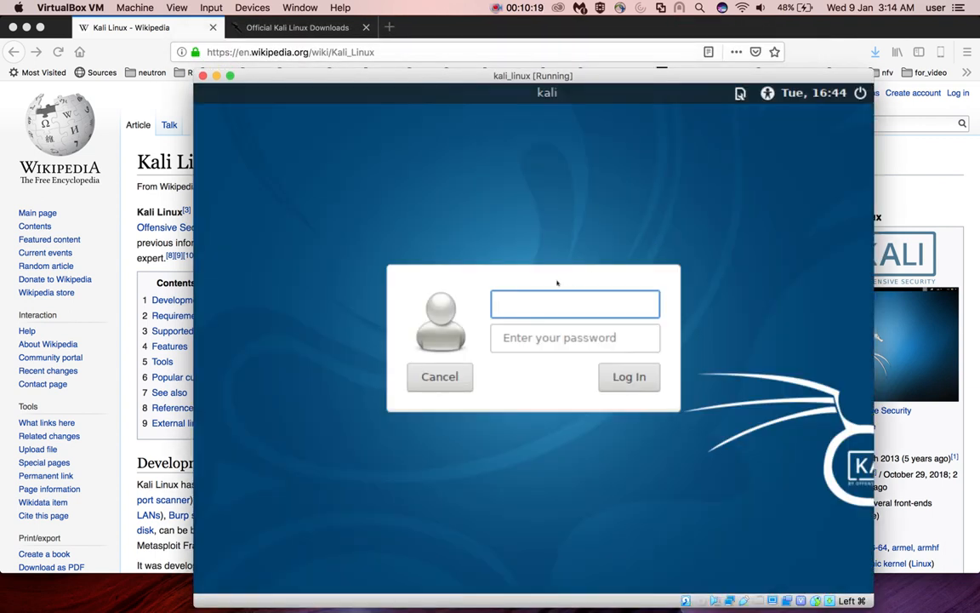
- Attempt login with username kali and password kali, which is rejected
type("k")
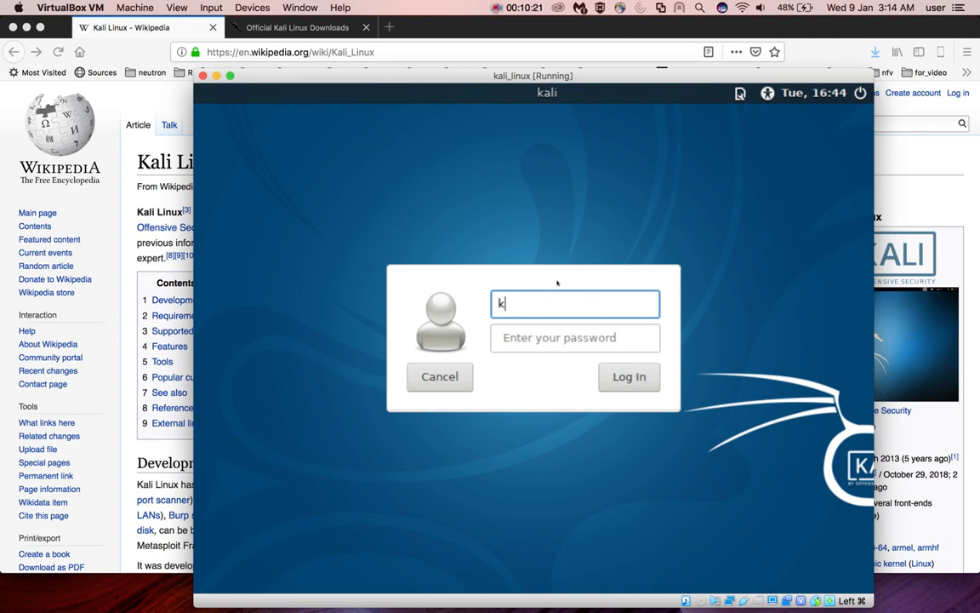
type("ali")
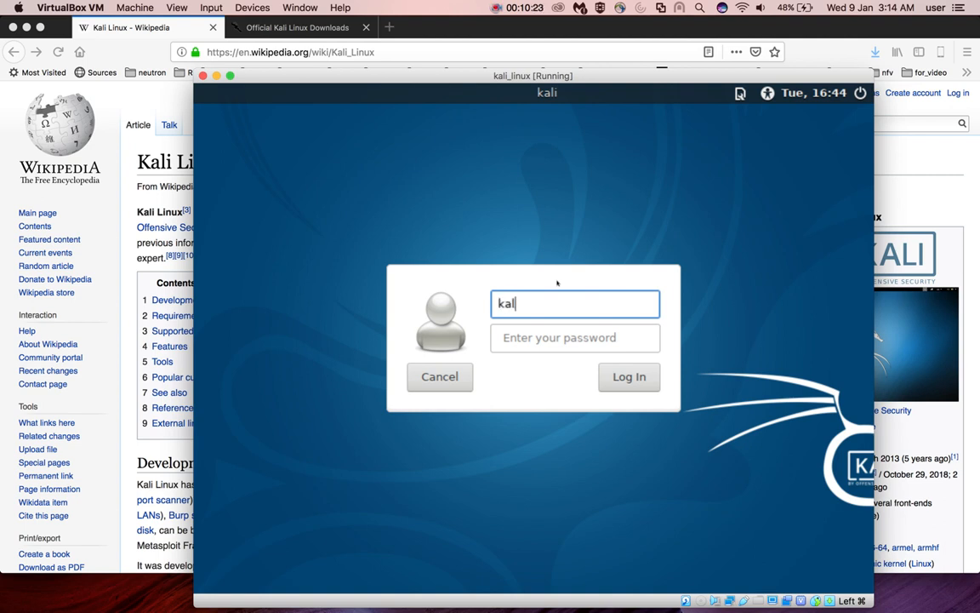
type("kali")
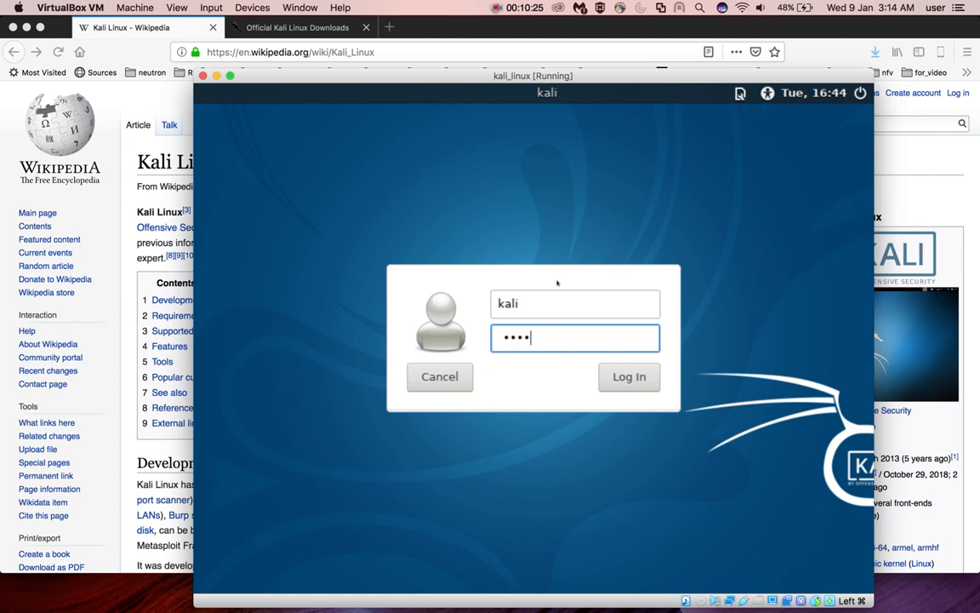
left_click(630, 376)
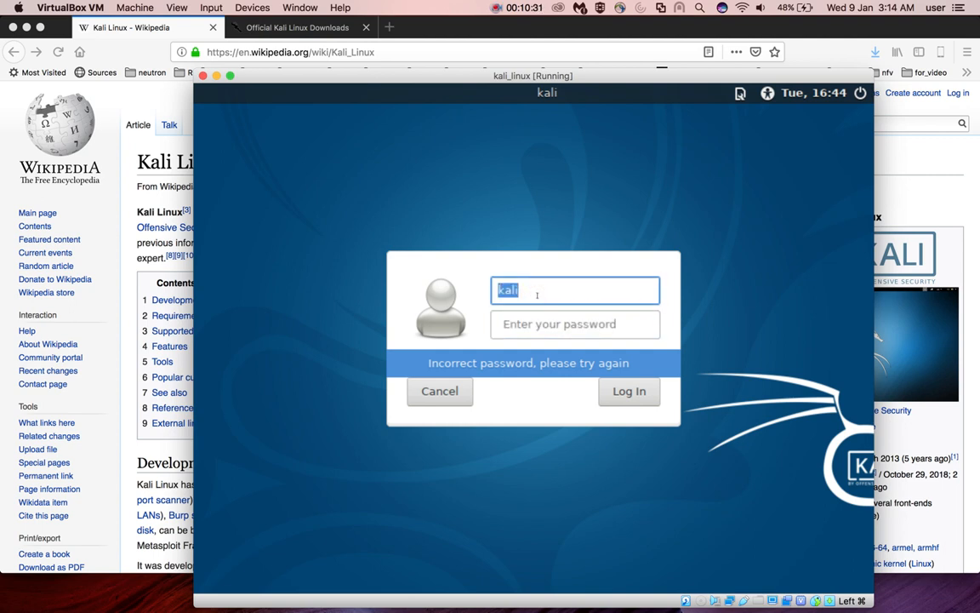
- Clear the rejected entry and log in as root with its password
left_click(575, 324)
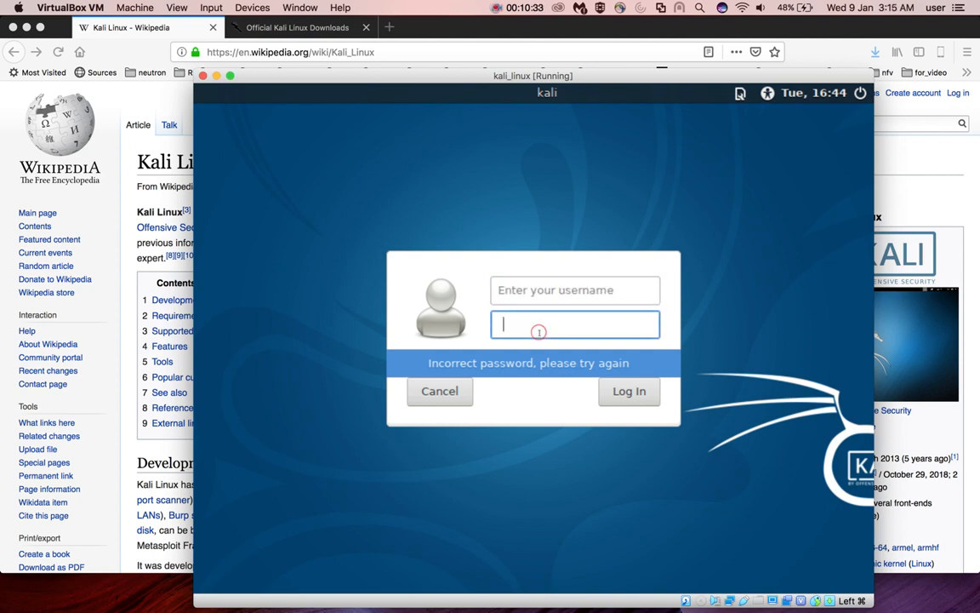
left_click(575, 290)
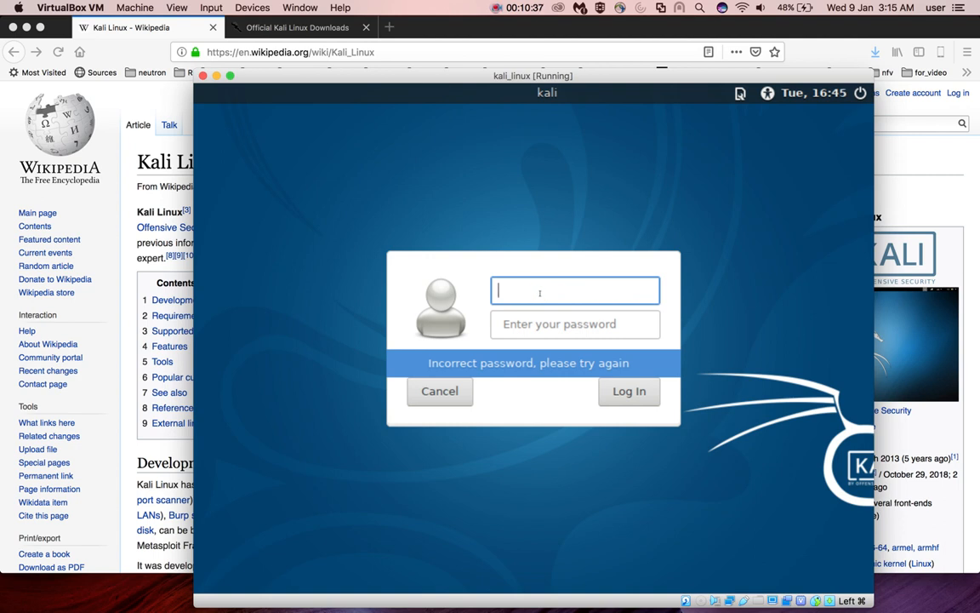
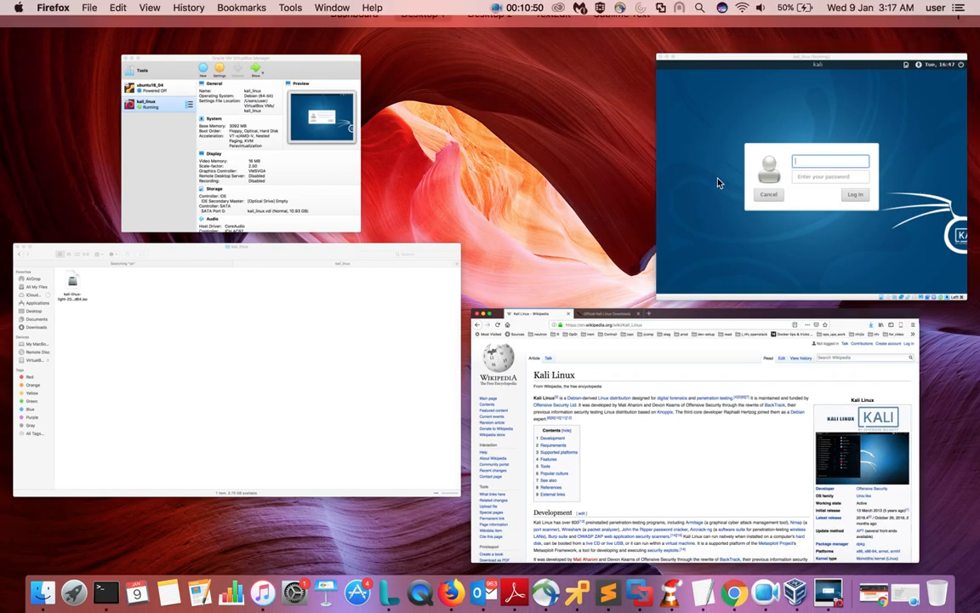
type("root")
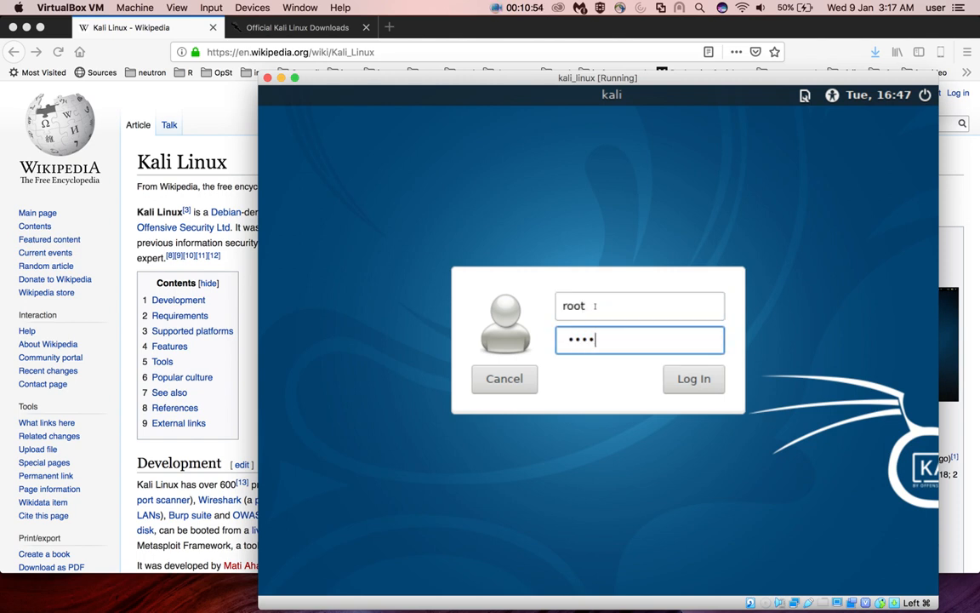
left_click(692, 378)
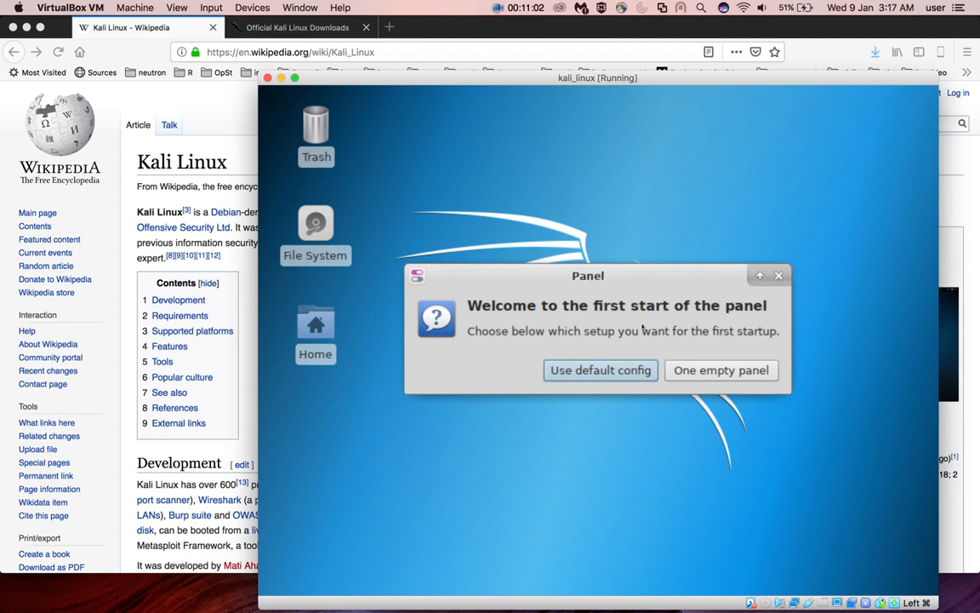
- Use the default panel config, launch ncrack from Applications and close its terminal
left_click(600, 369)
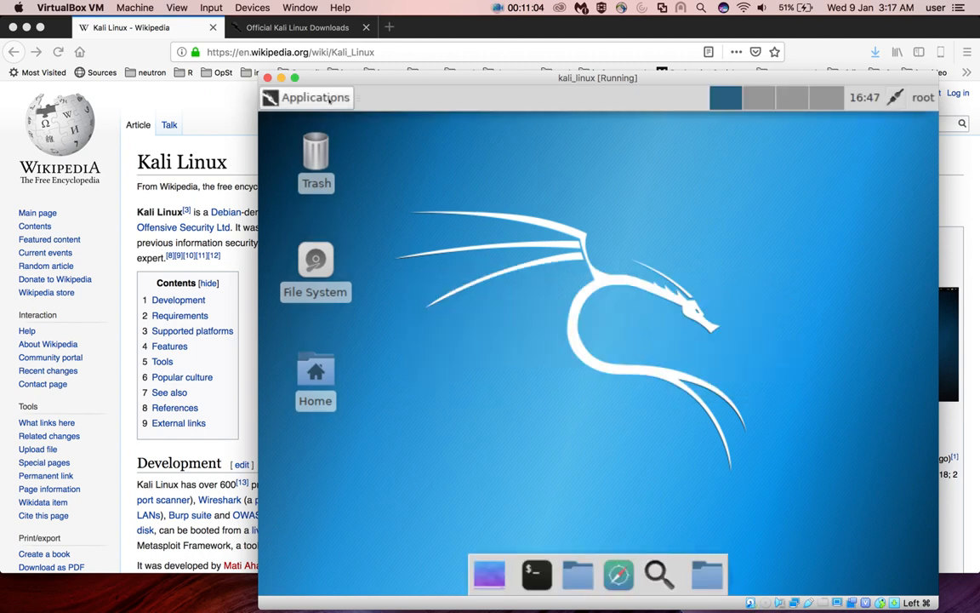
left_click(306, 97)
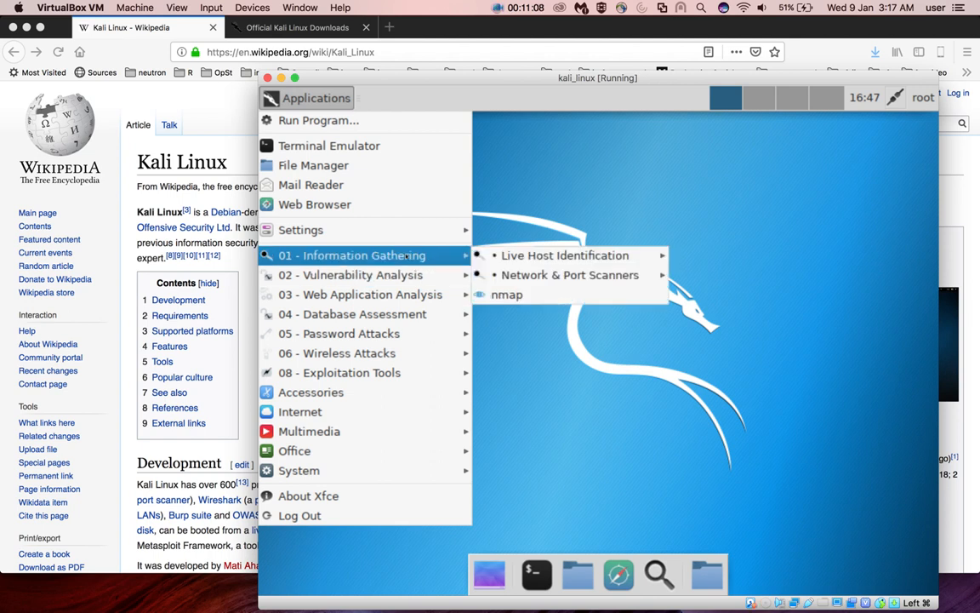
mouse_move(329, 146)
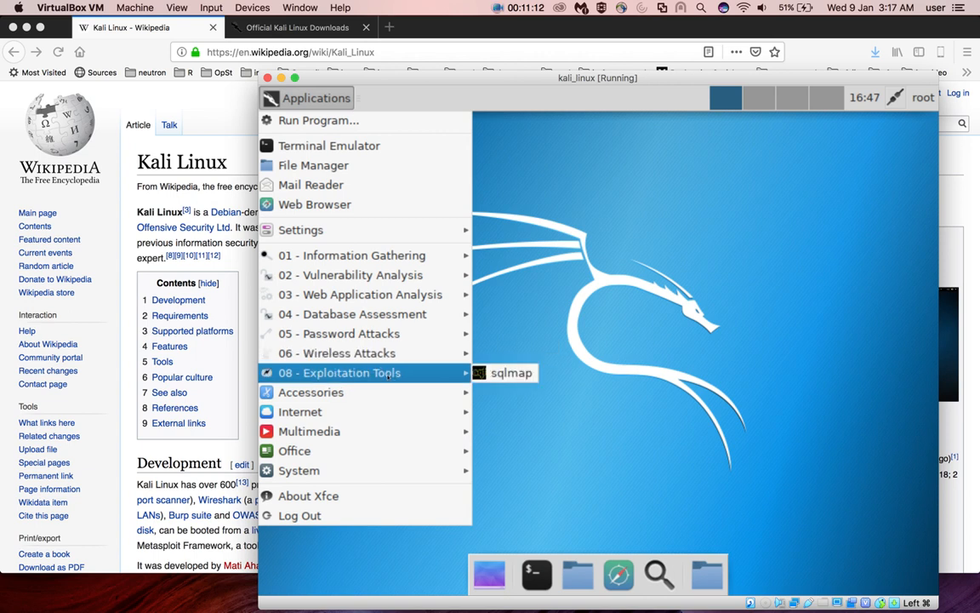
mouse_move(339, 331)
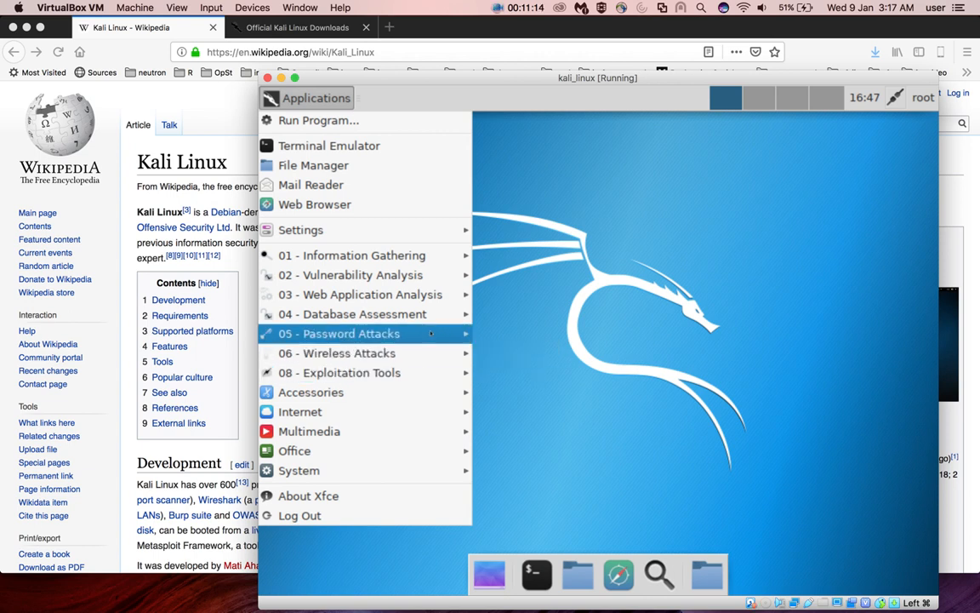
mouse_move(351, 313)
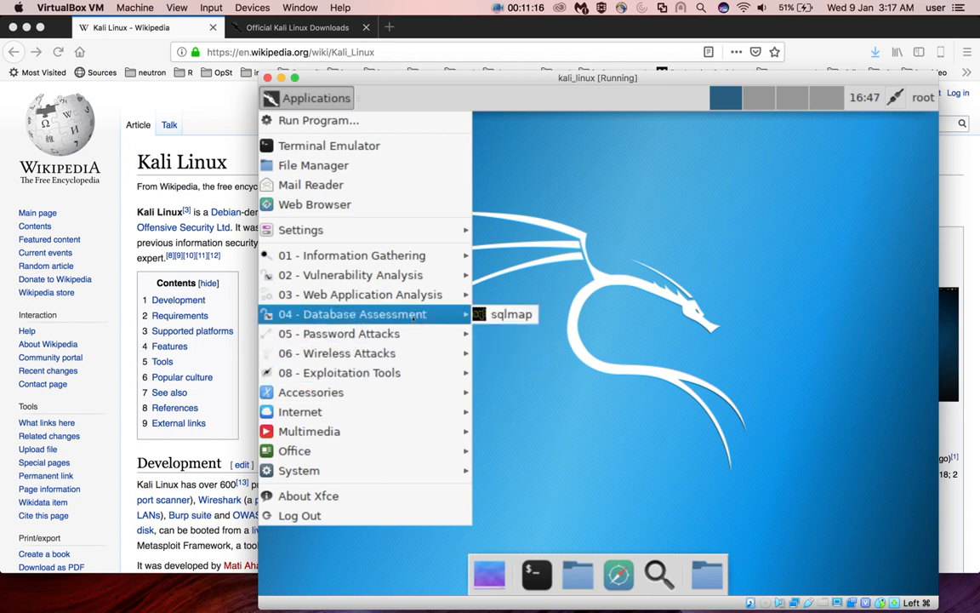
mouse_move(340, 332)
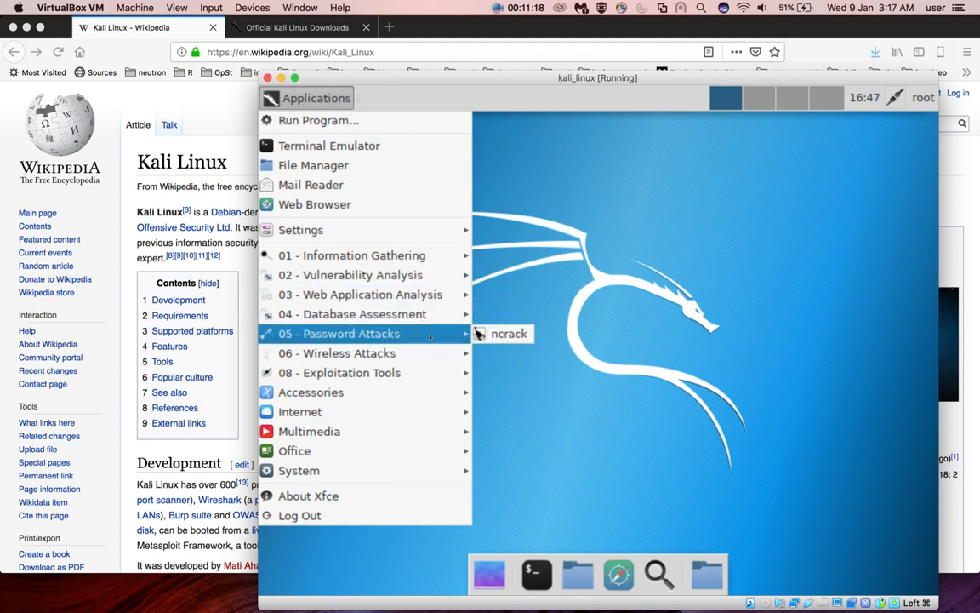
left_click(509, 332)
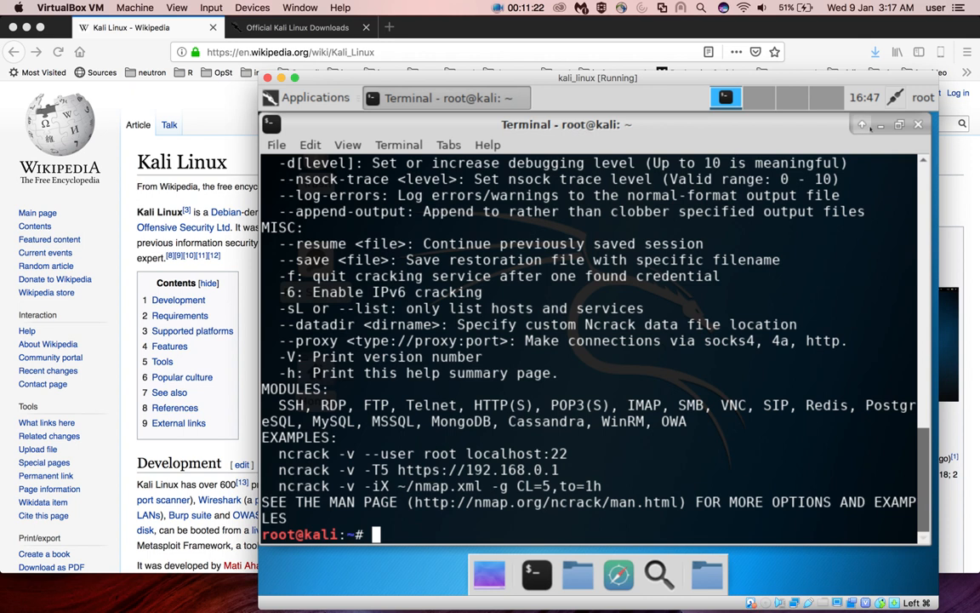
left_click(918, 124)
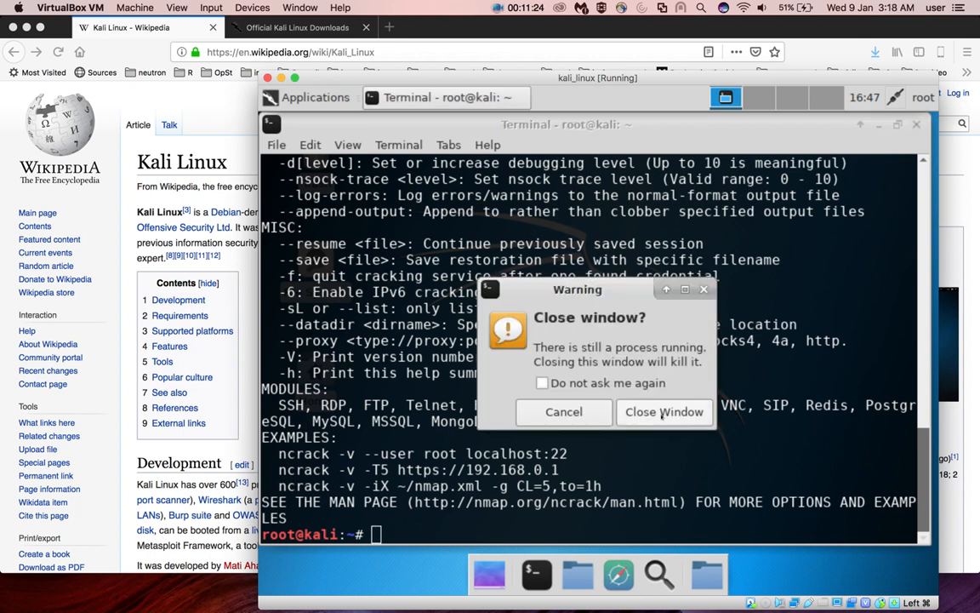
left_click(664, 410)
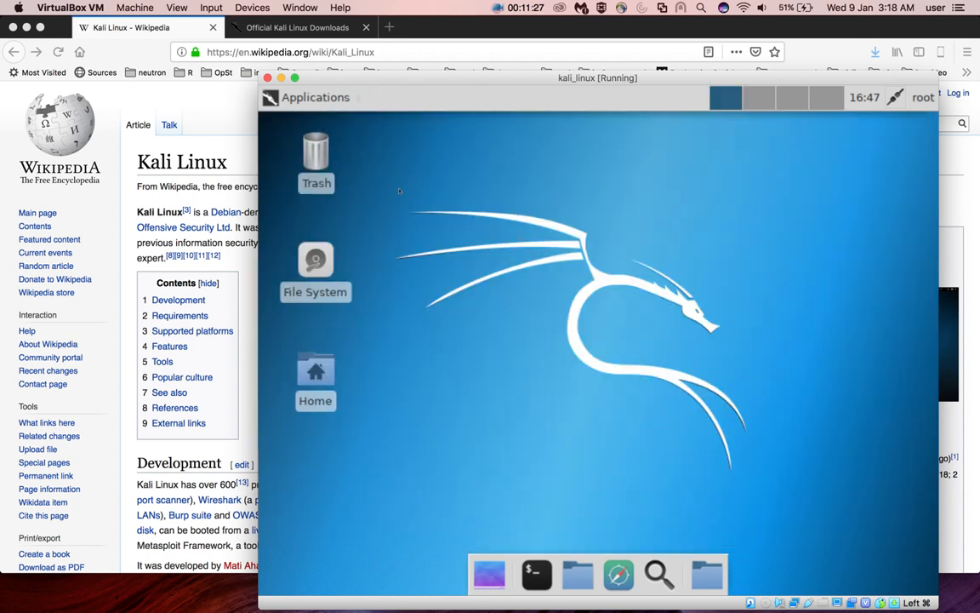
- Show the About Xfce information from the Applications menu
left_click(307, 97)
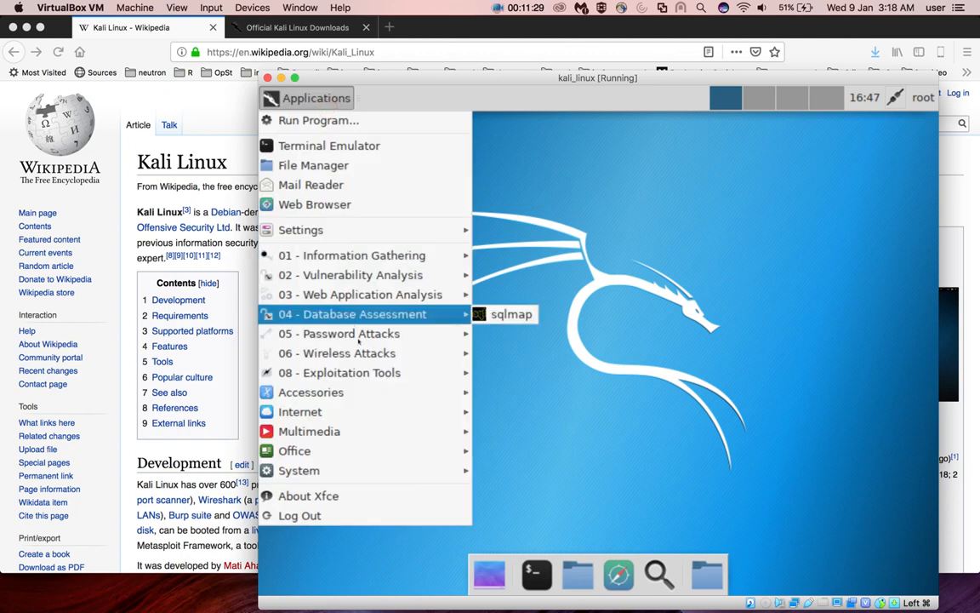
mouse_move(308, 495)
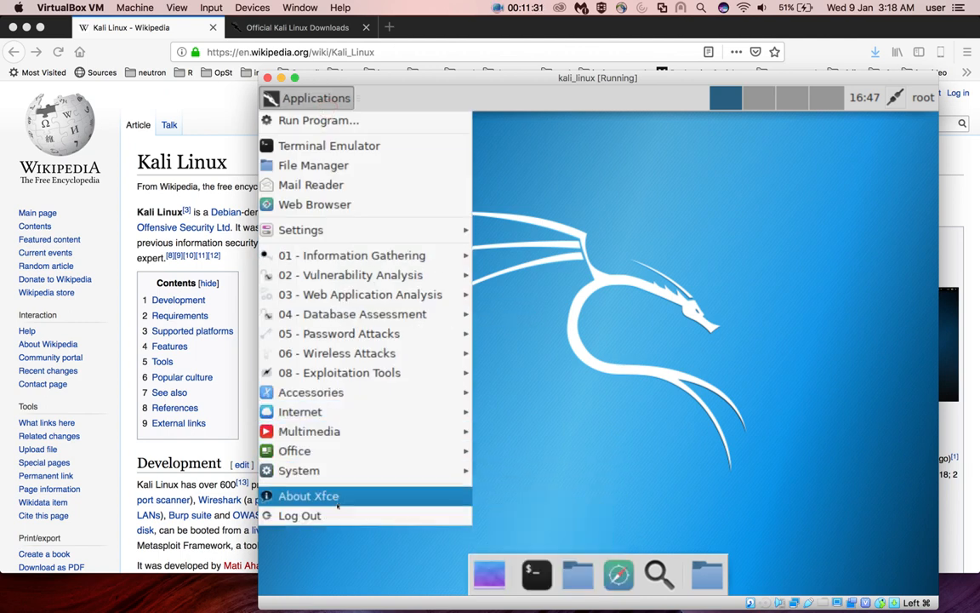
left_click(308, 496)
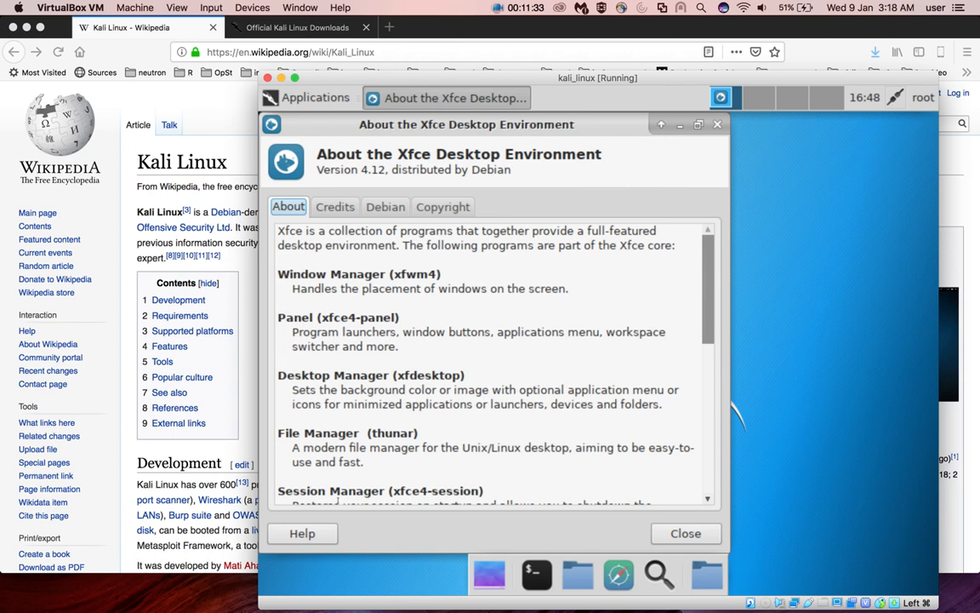